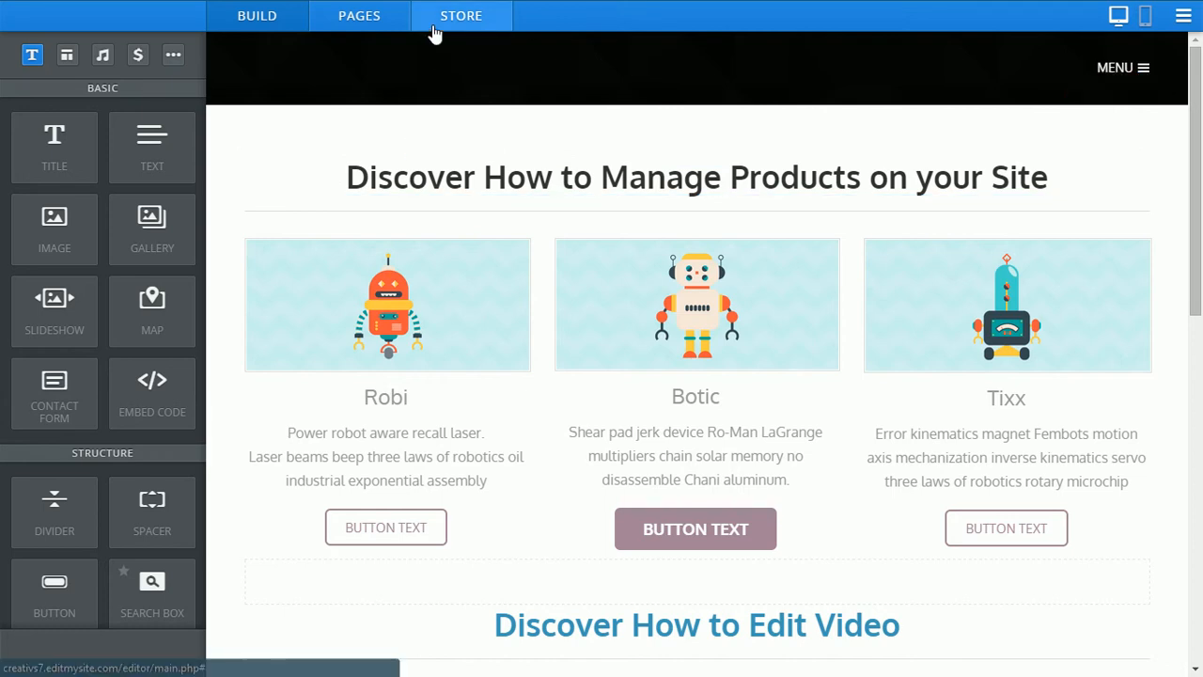
Go to the Store section to show the products list with cupcake products and prices
left_click(461, 16)
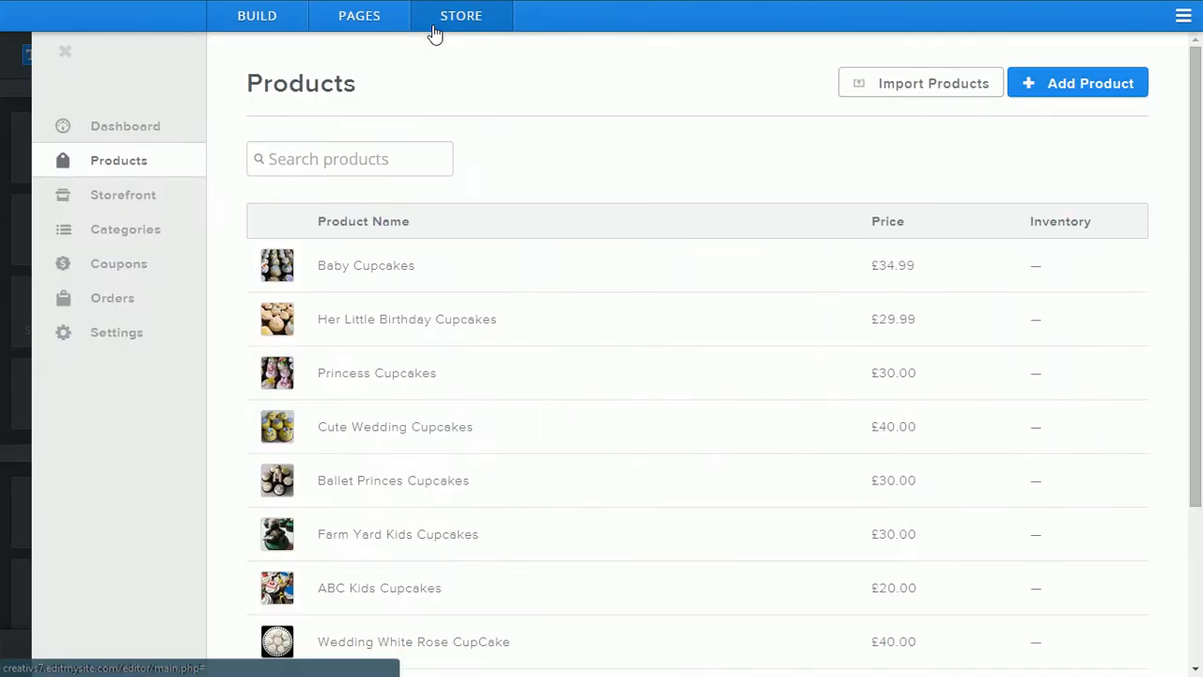
mouse_move(110, 173)
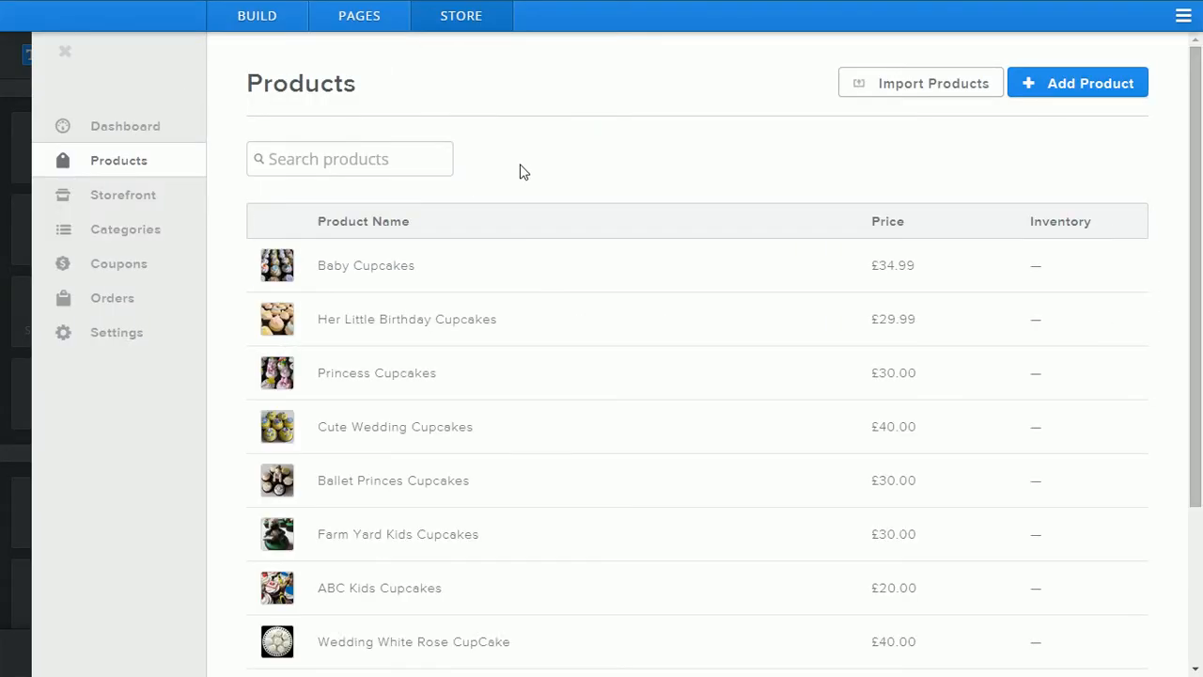
mouse_move(586, 292)
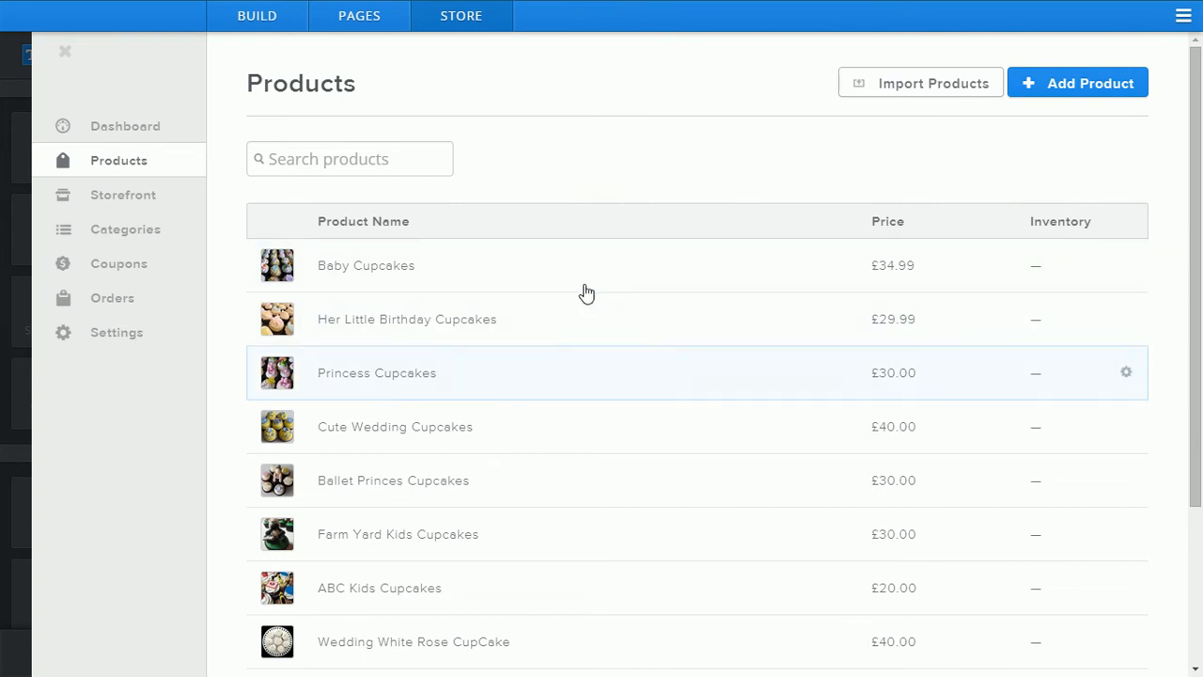
mouse_move(400, 167)
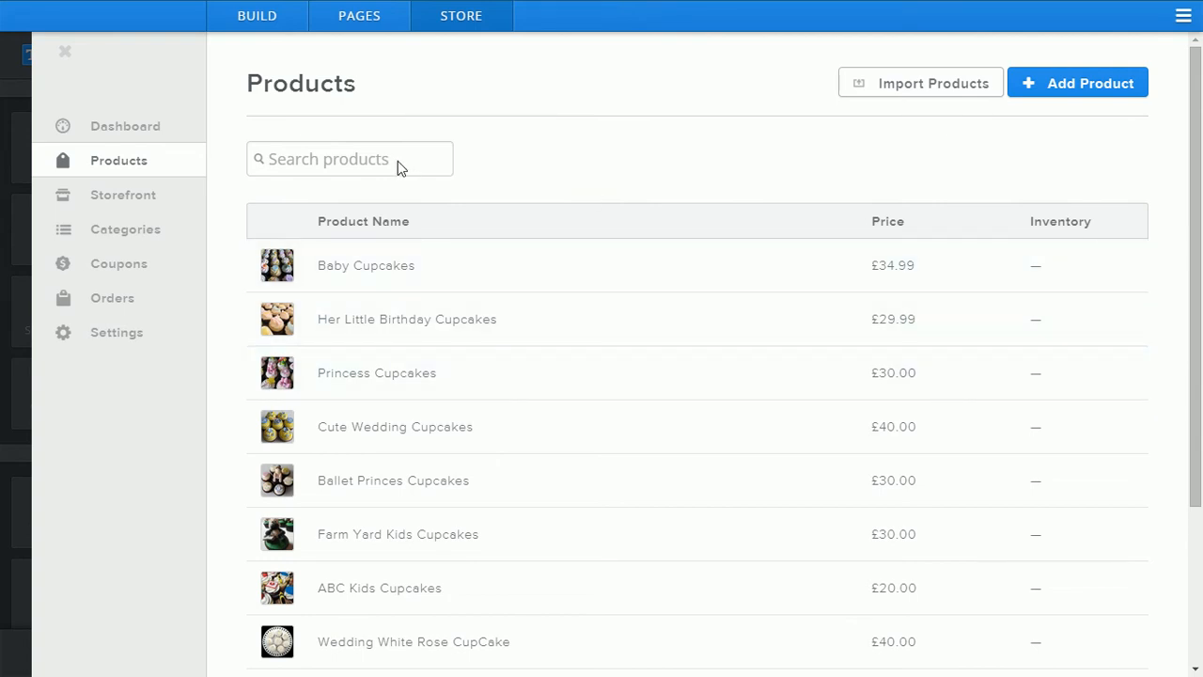
type("W")
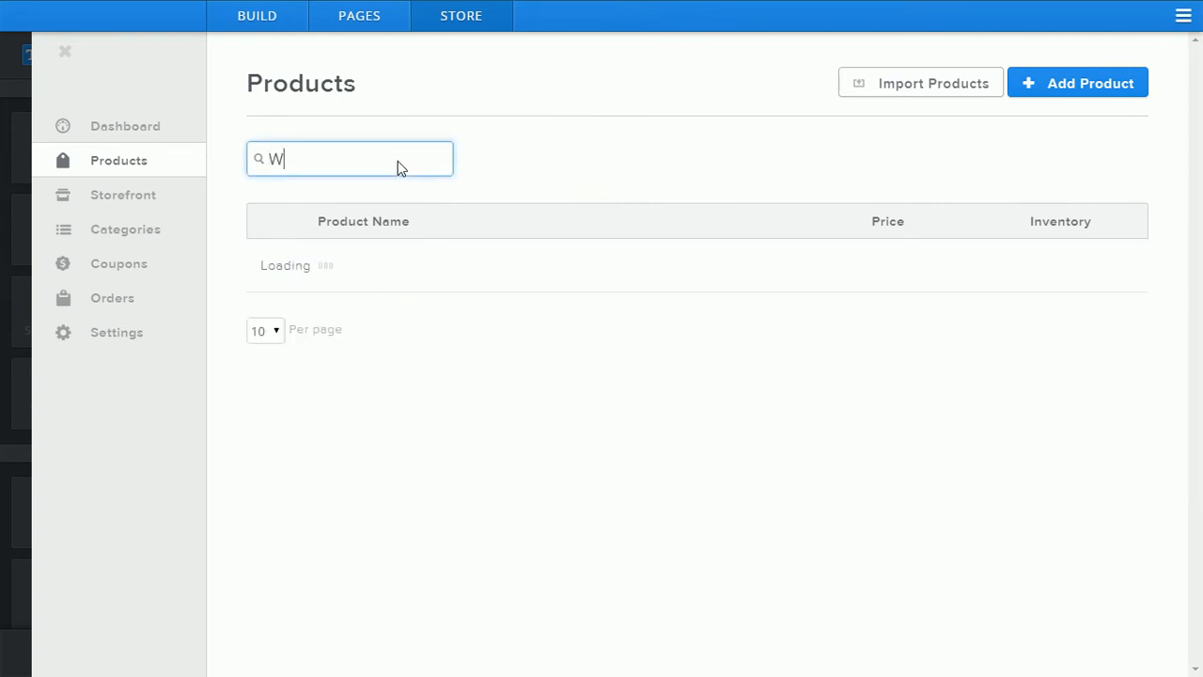
type("edding")
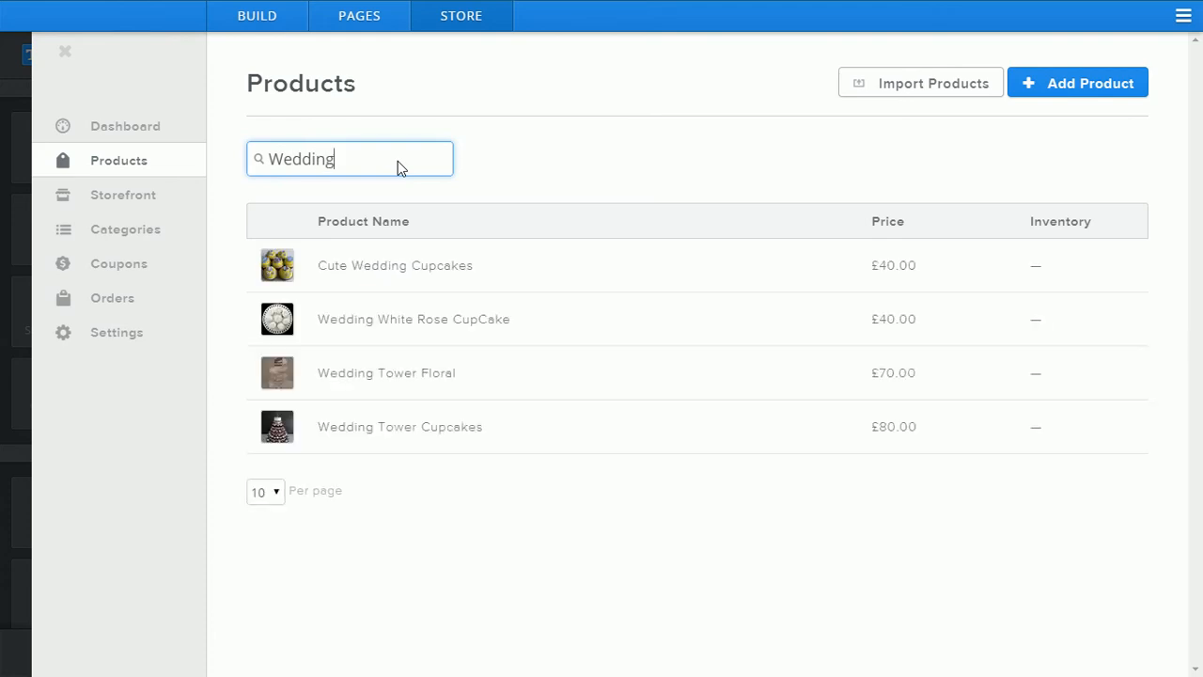
mouse_move(511, 166)
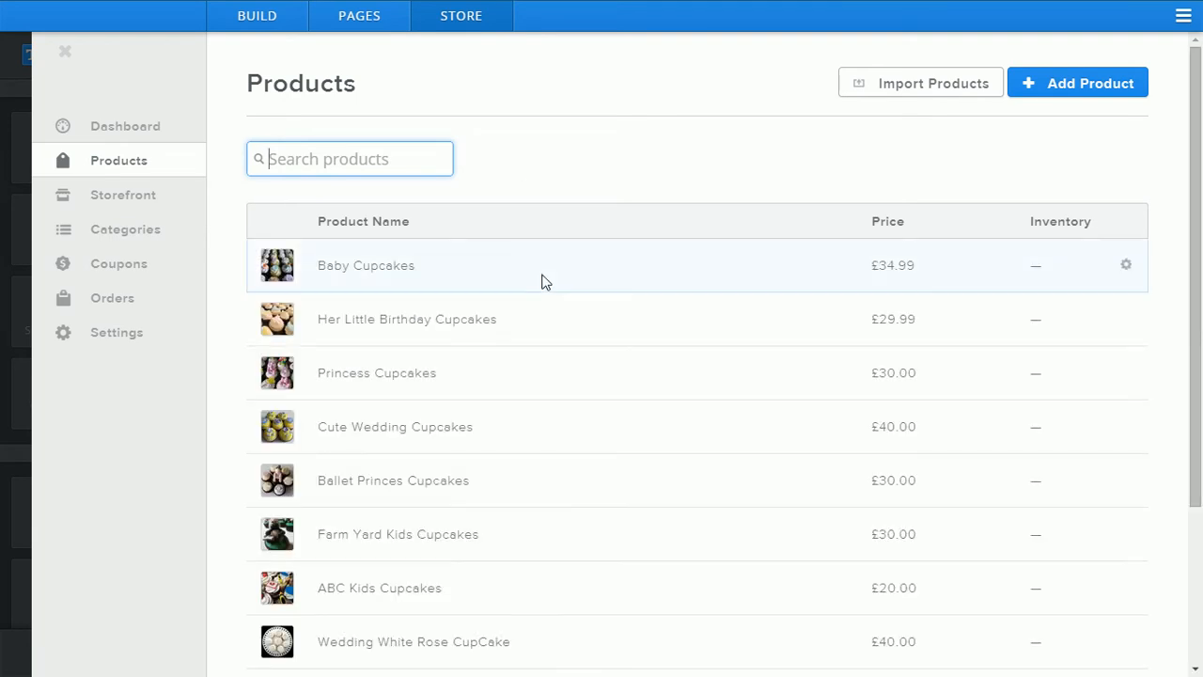
mouse_move(550, 378)
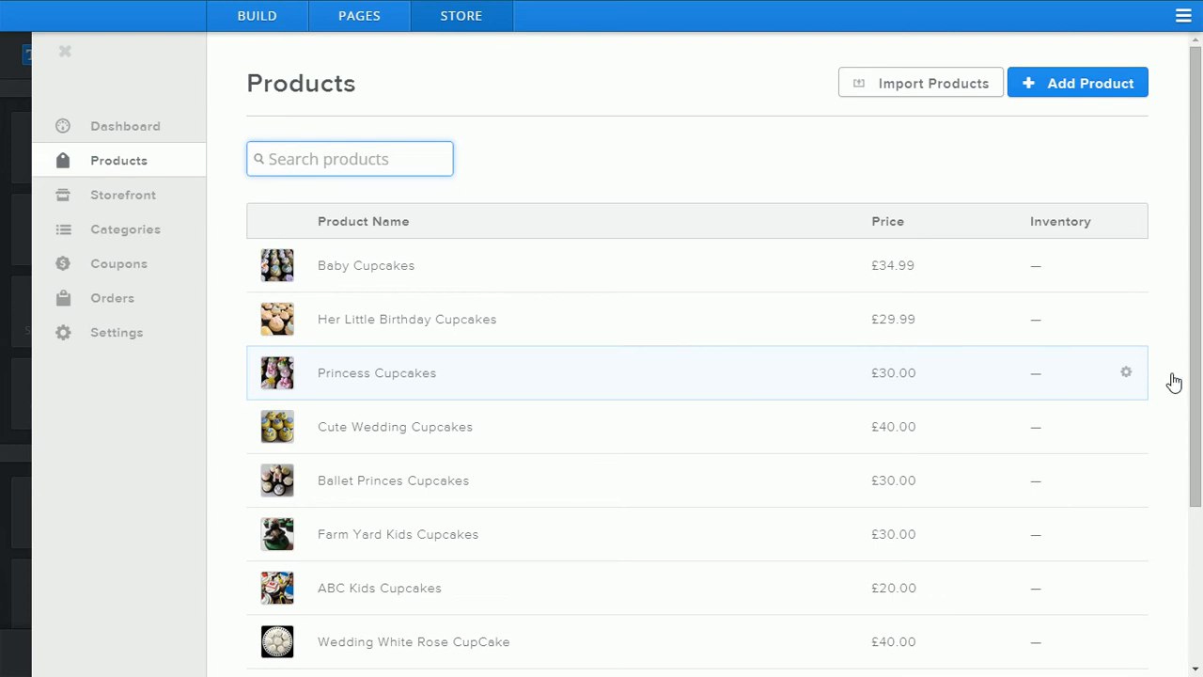
left_click(1124, 372)
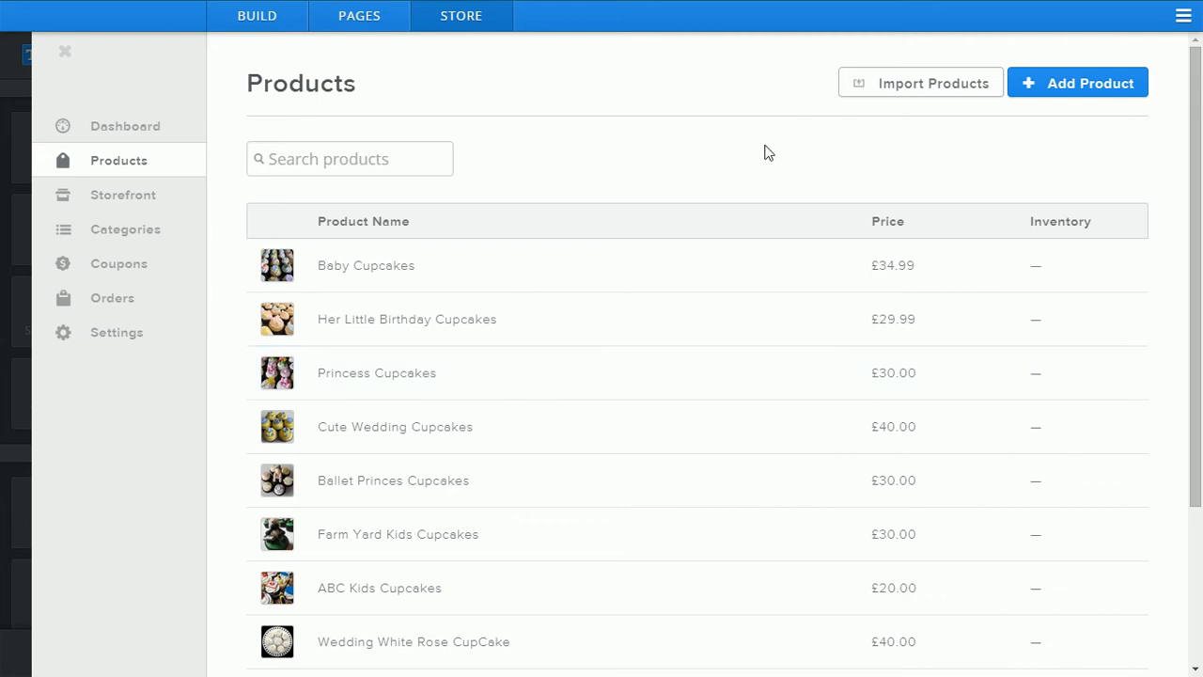
mouse_move(1104, 114)
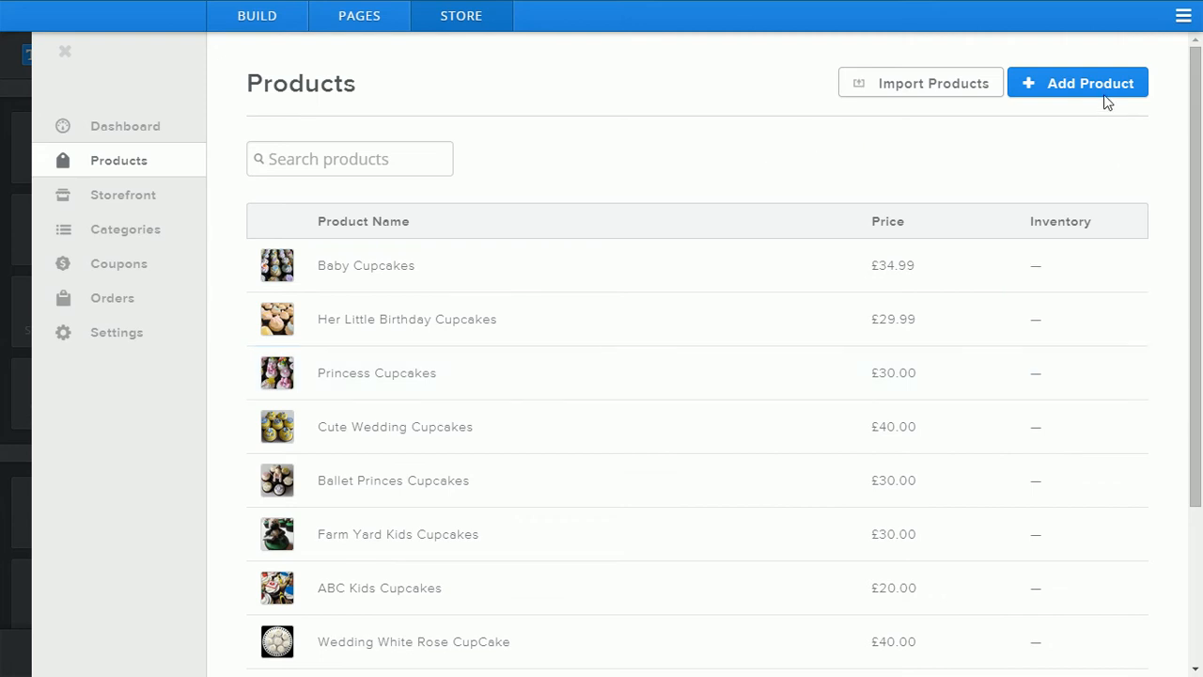
mouse_move(1108, 101)
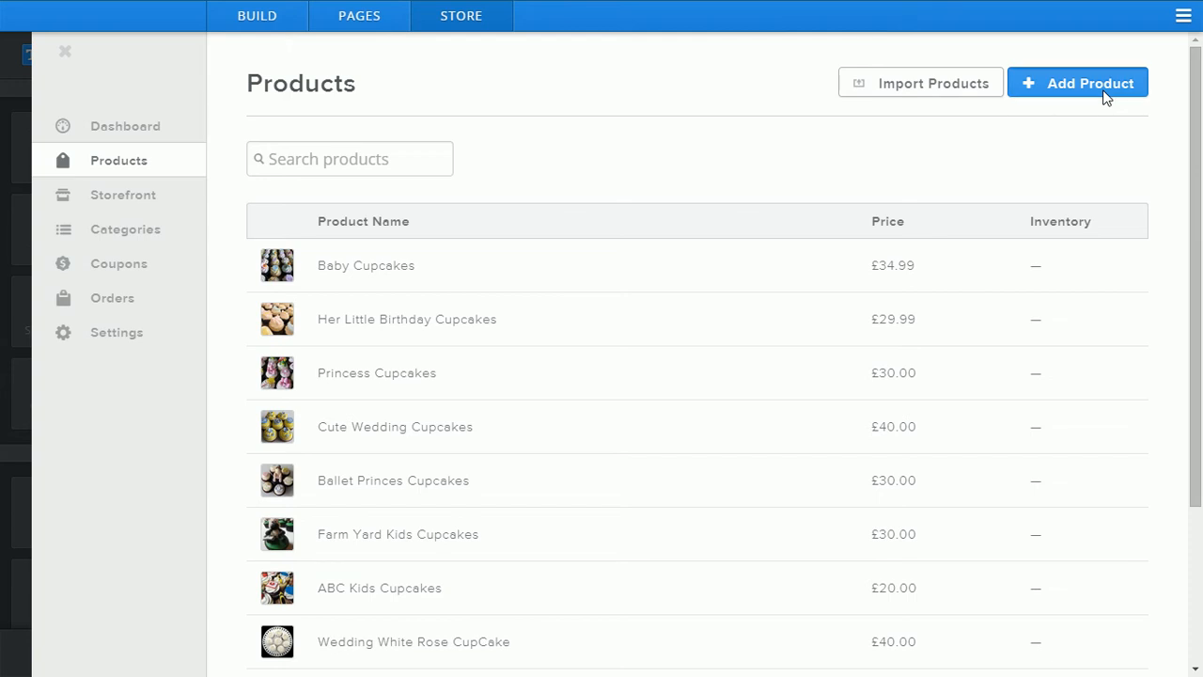
Add a new product named 'Floral Cupcake' and upload the pink-flowered cupcakes photo
left_click(1078, 83)
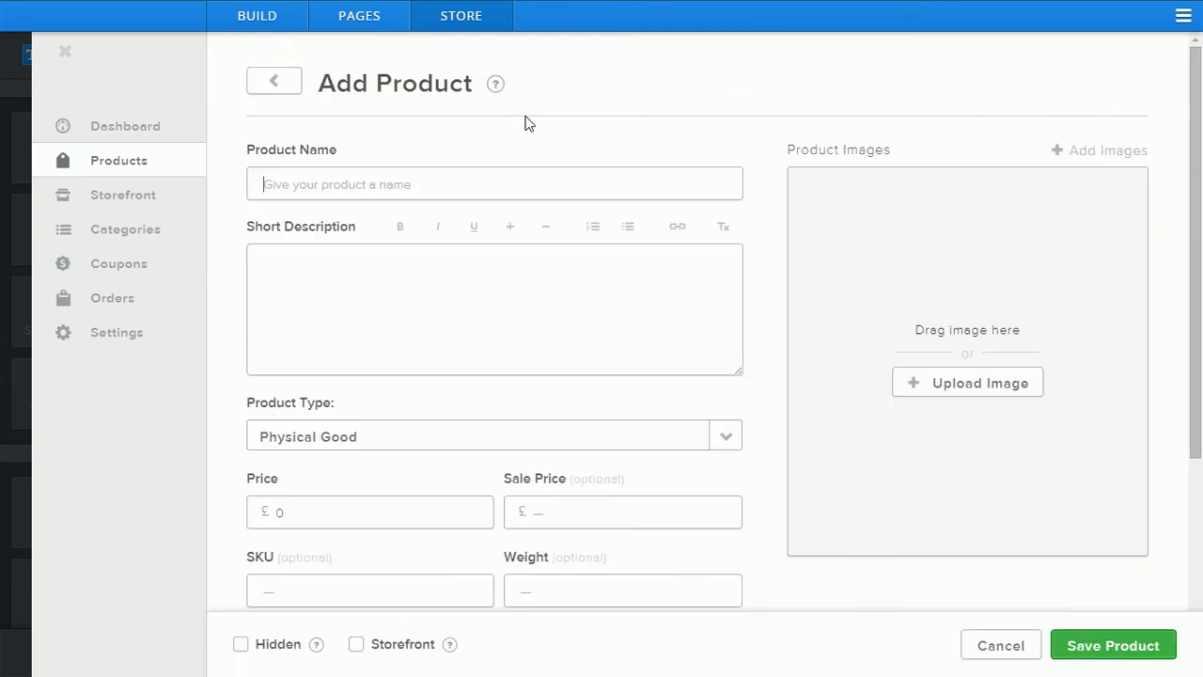
type("Floral Cl")
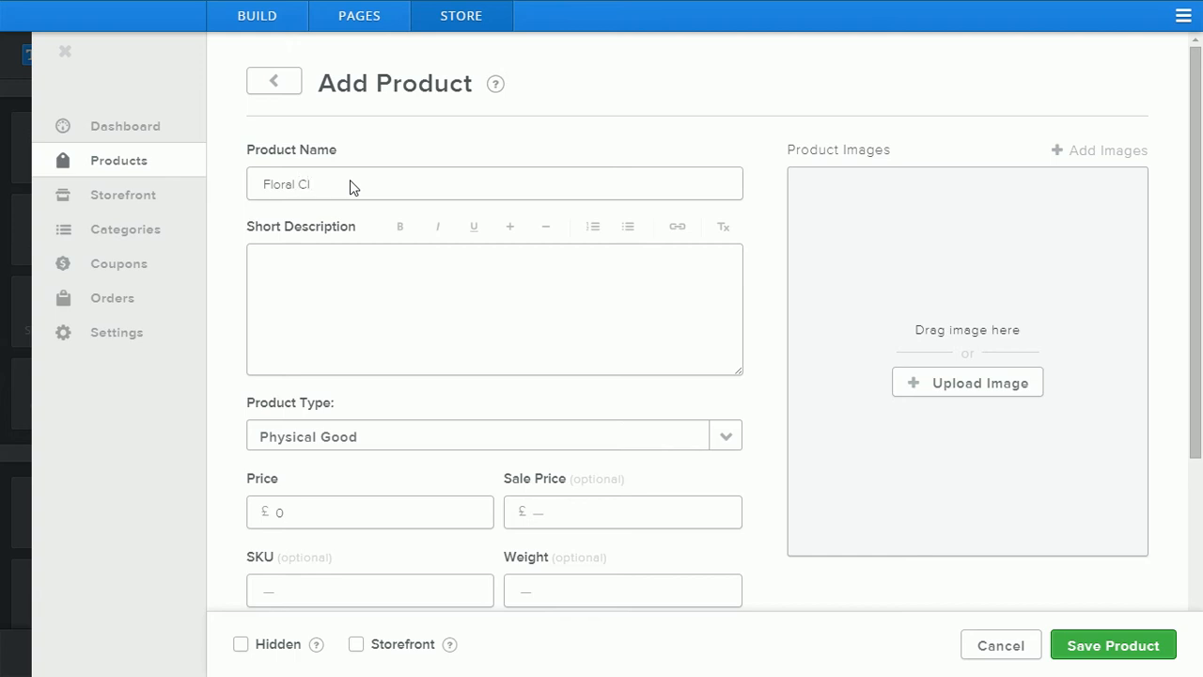
type("upcake")
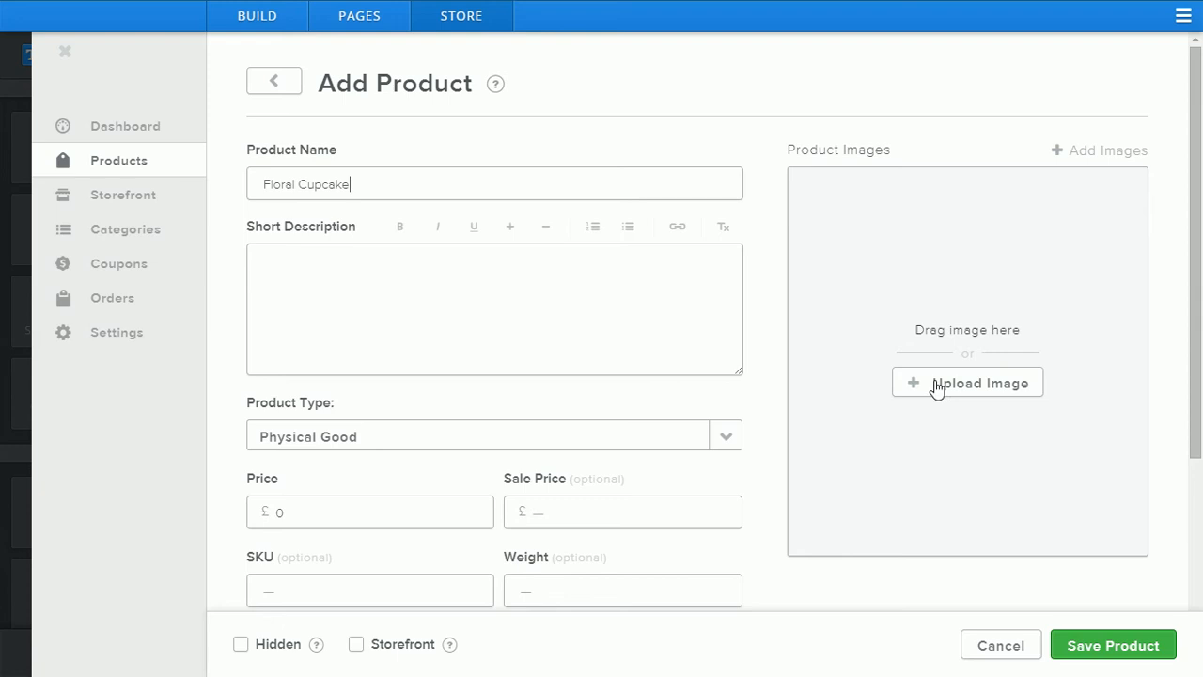
left_click(966, 382)
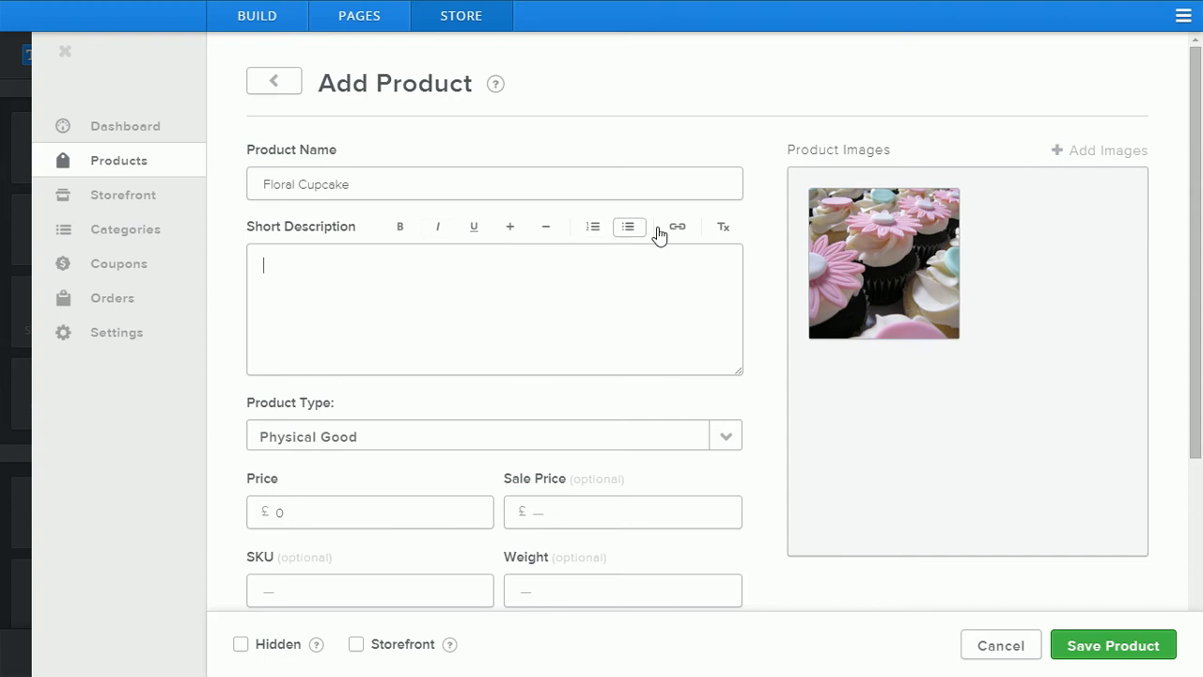
Enter a price of 29.99 and a sale price of 19.99 for Floral Cupcake
scroll("down", 3)
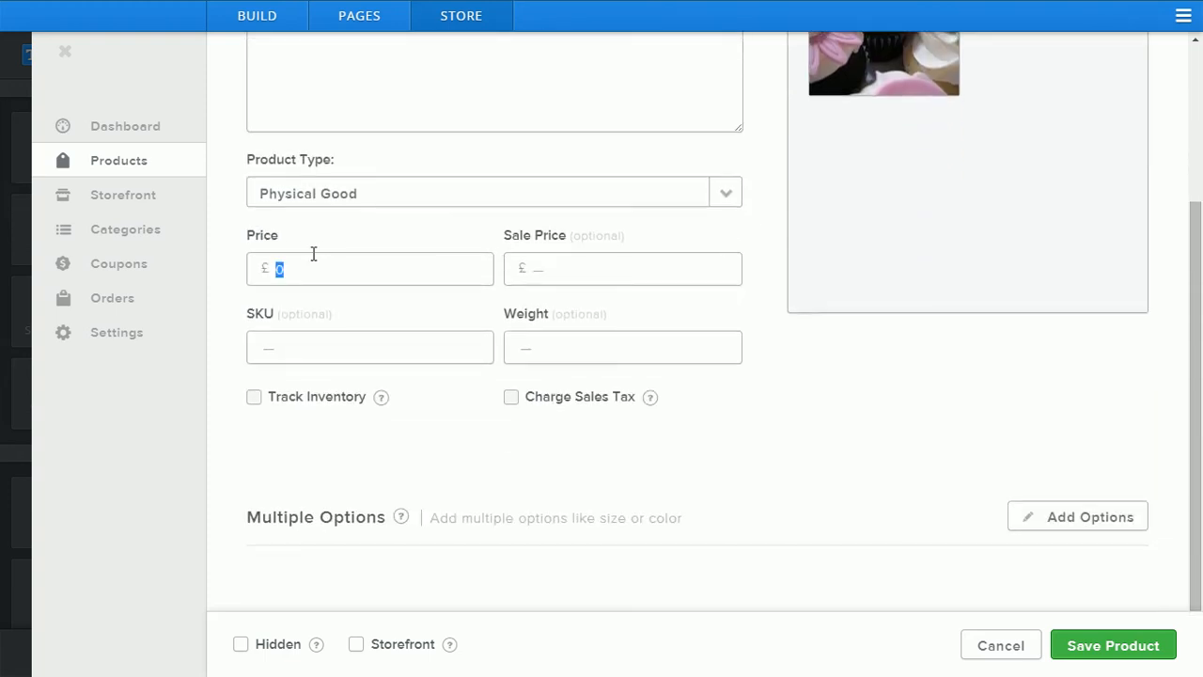
type("29.99")
left_click(622, 268)
type("1")
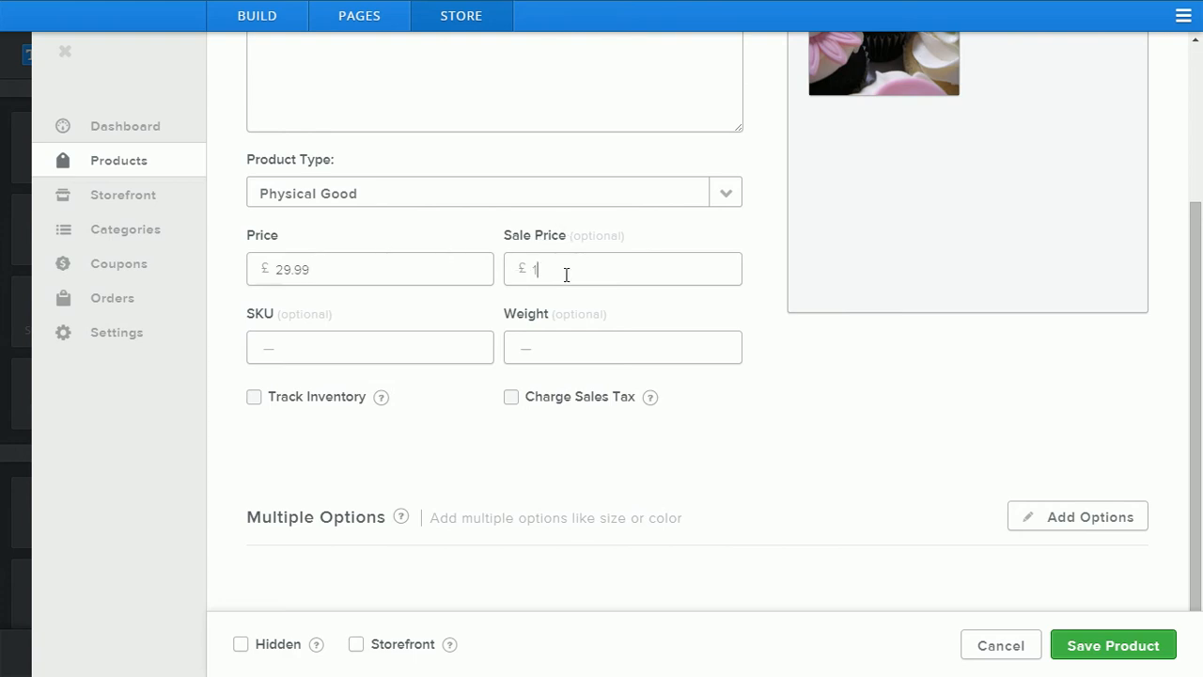
type("9.99")
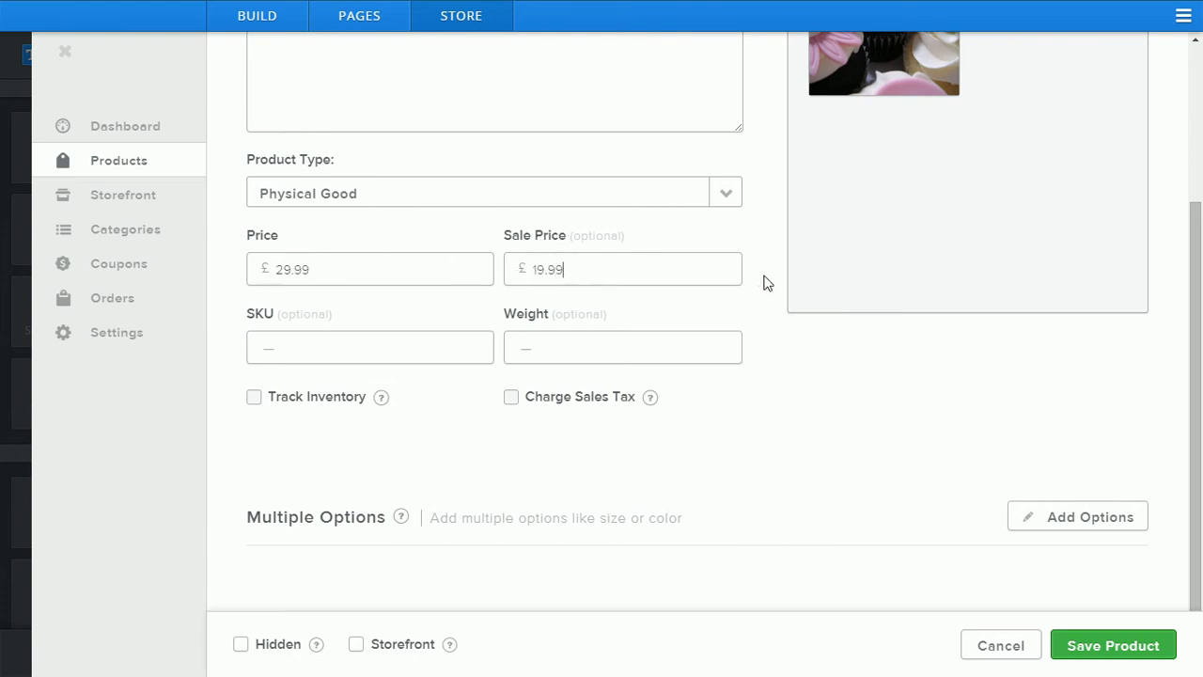
scroll("down", 3)
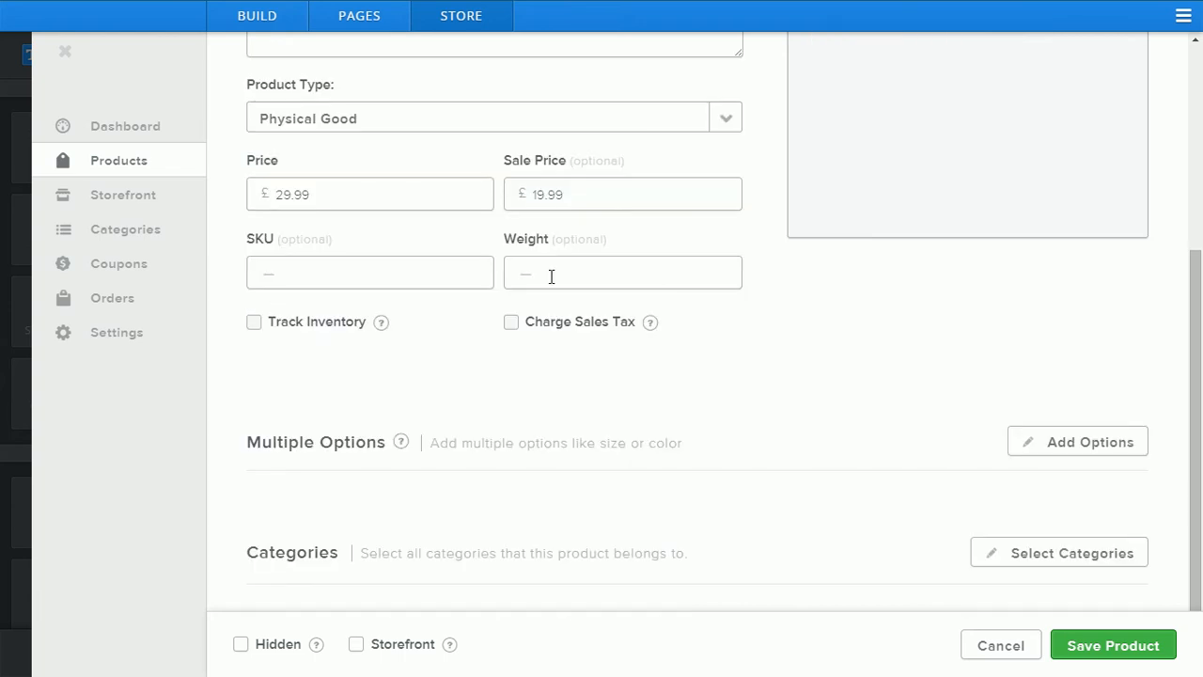
mouse_move(251, 246)
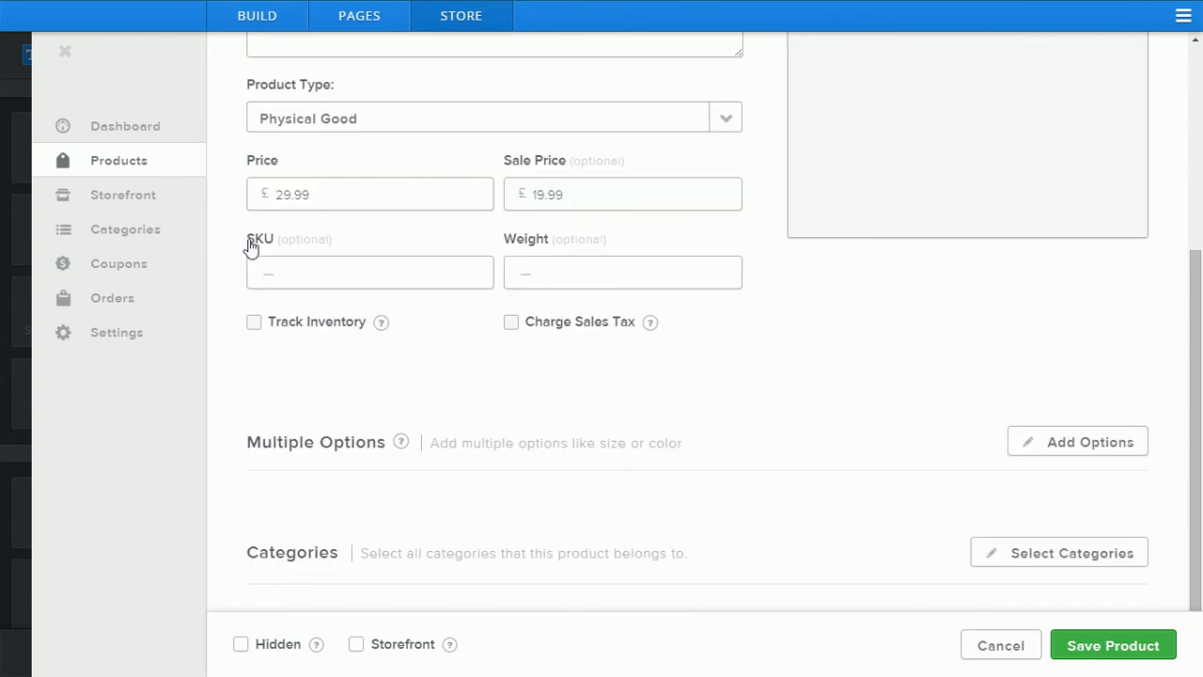
mouse_move(408, 299)
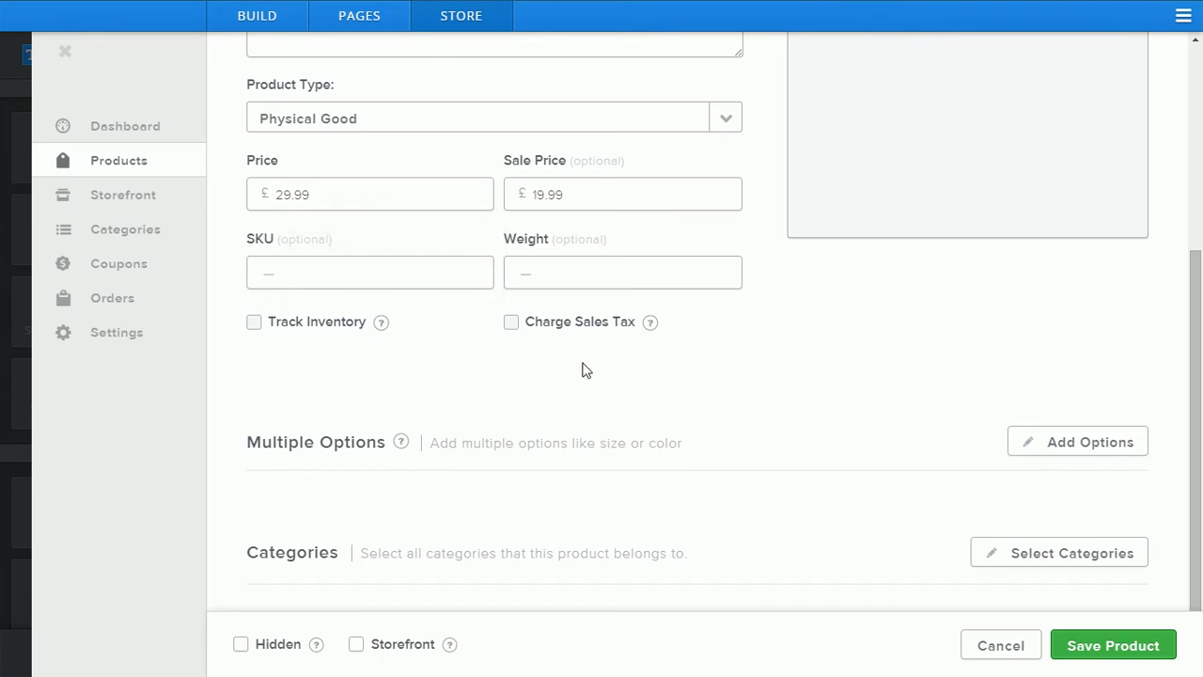
mouse_move(614, 363)
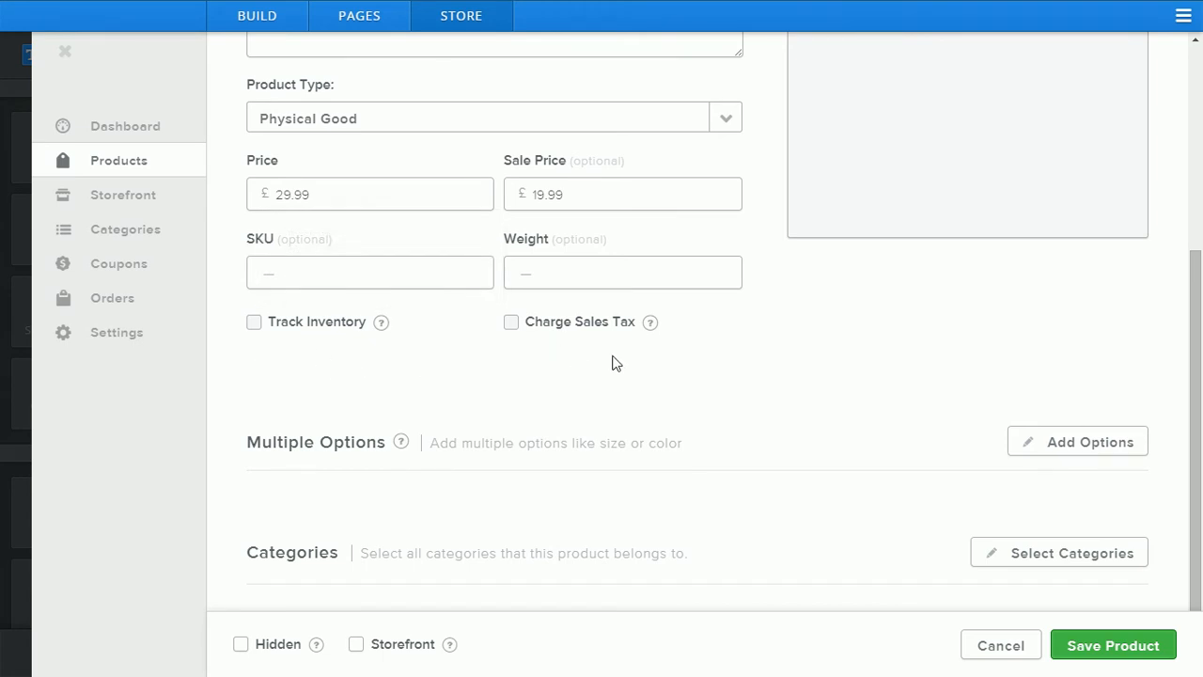
mouse_move(562, 350)
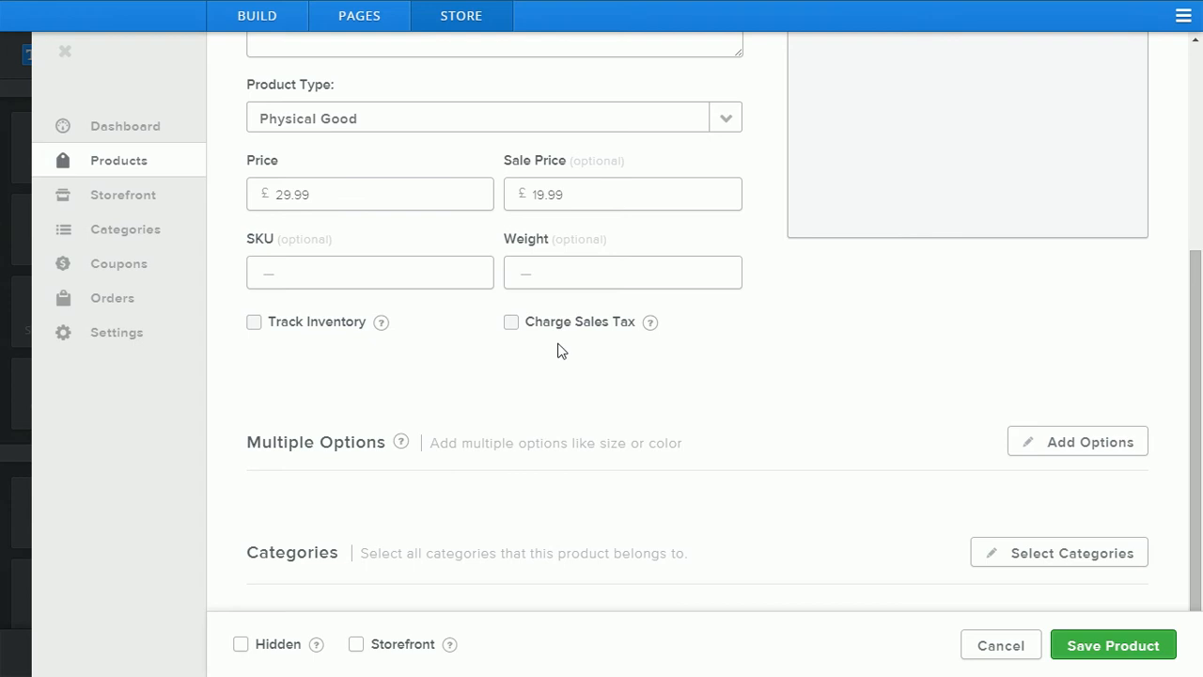
mouse_move(784, 356)
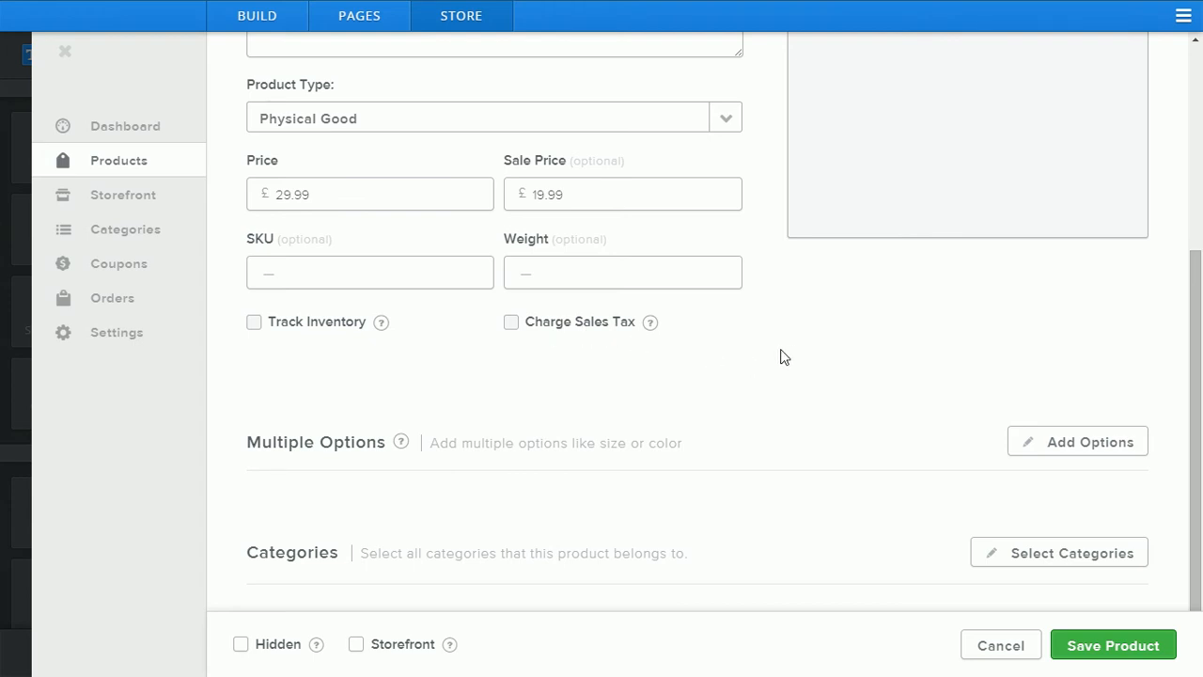
mouse_move(781, 352)
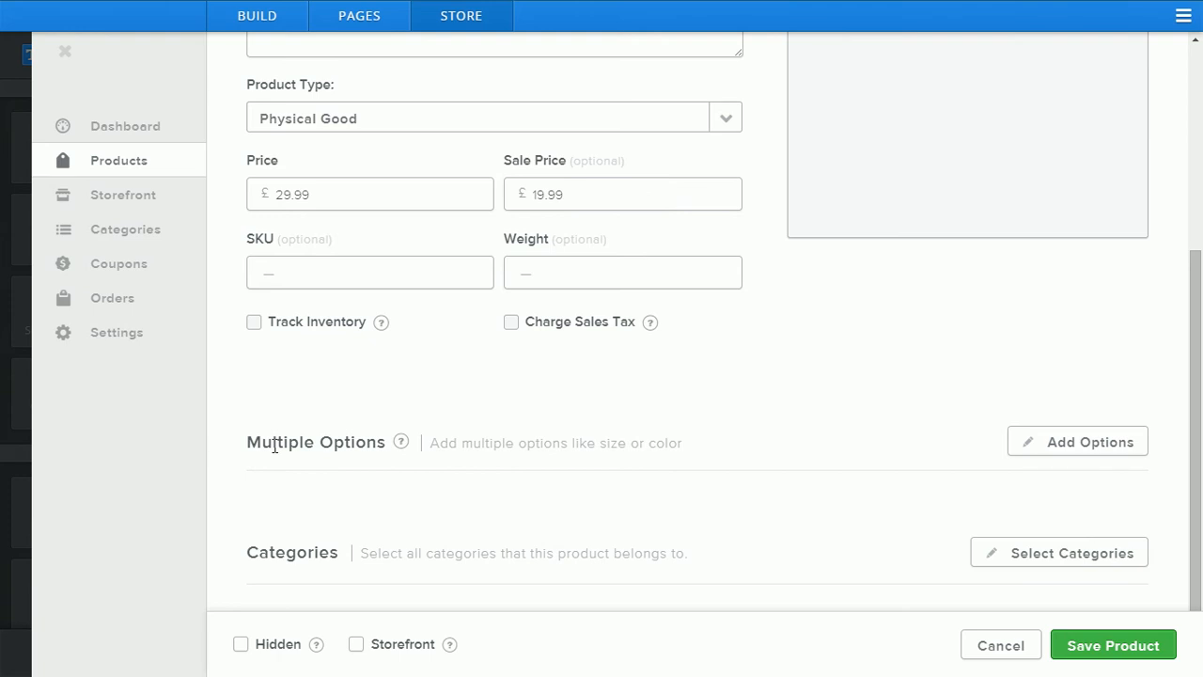
mouse_move(691, 448)
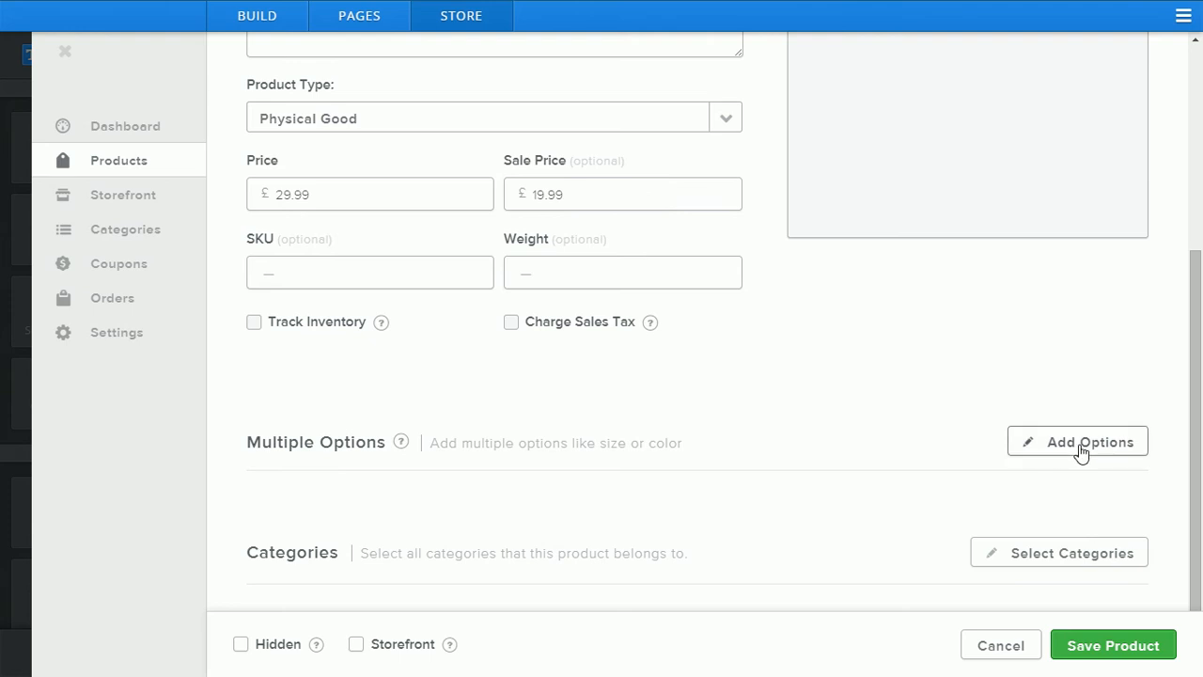
left_click(1077, 441)
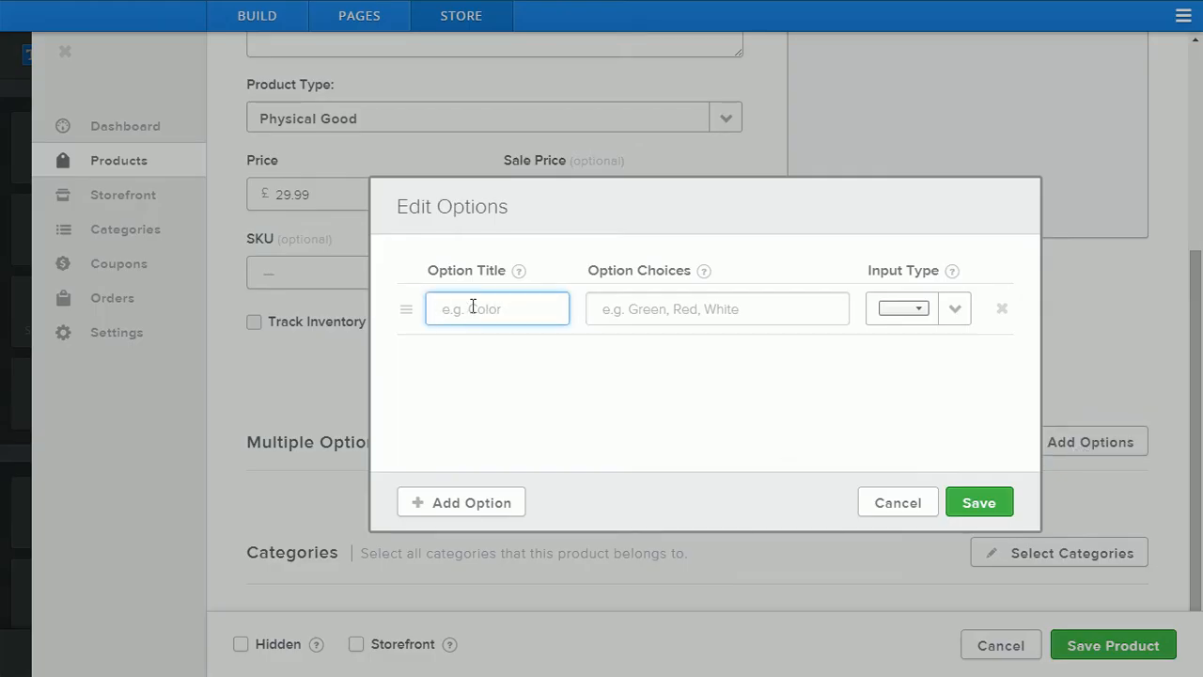
mouse_move(607, 312)
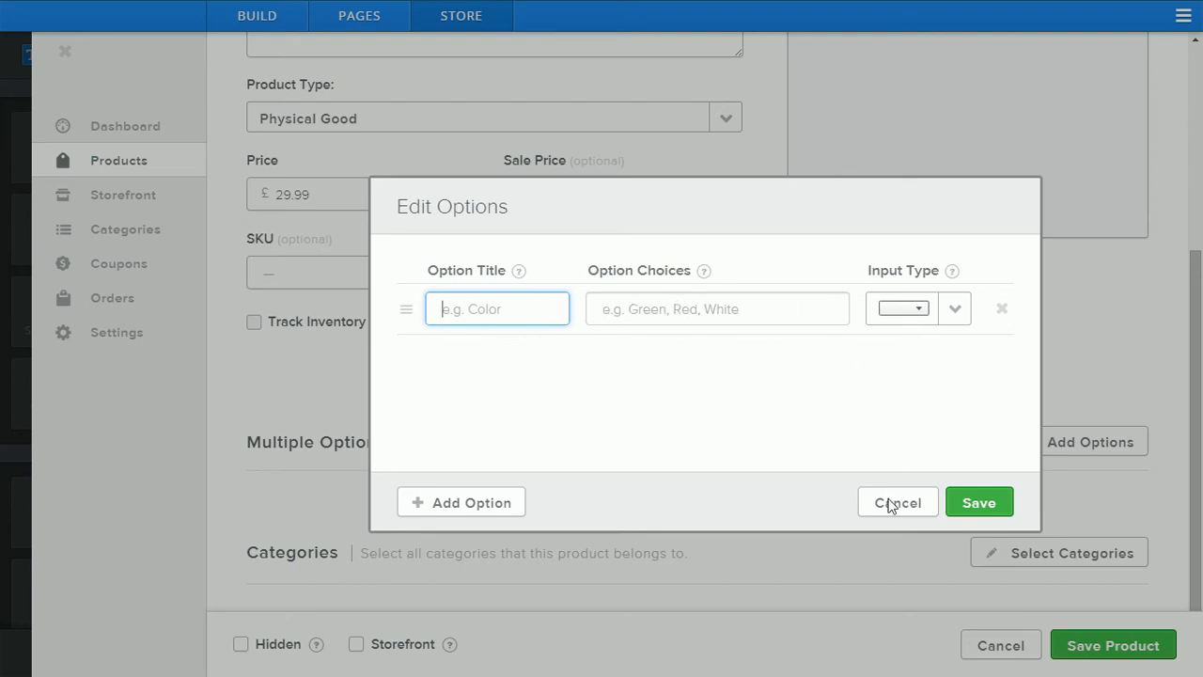
left_click(898, 502)
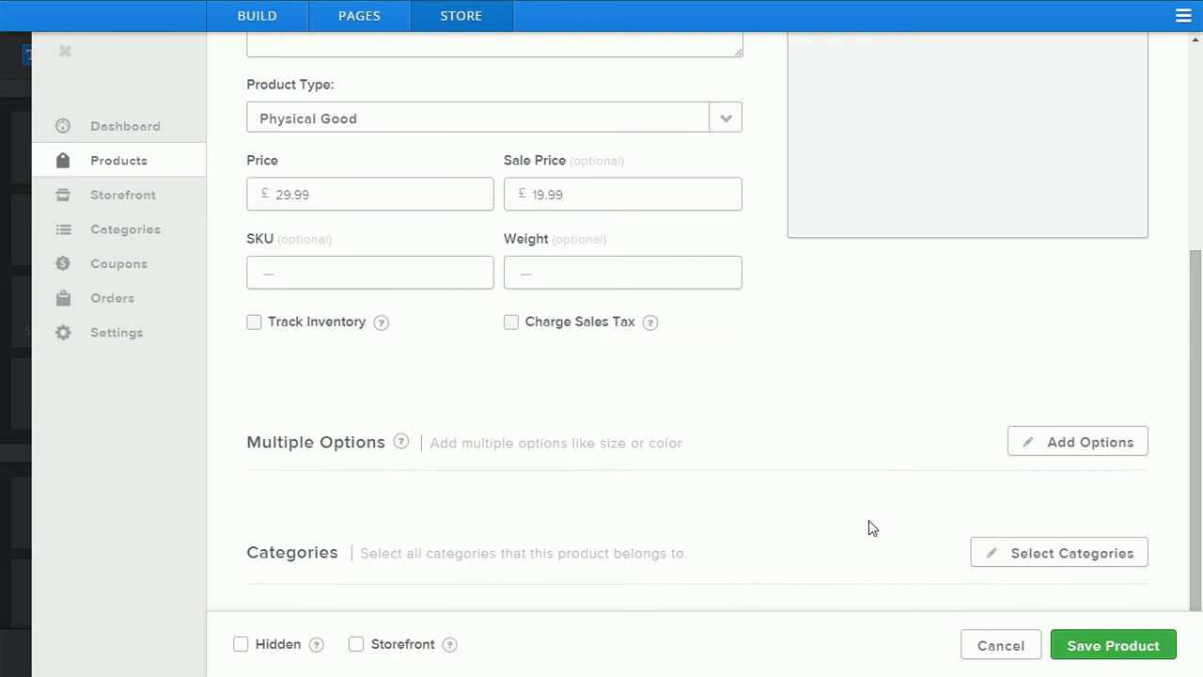
mouse_move(607, 552)
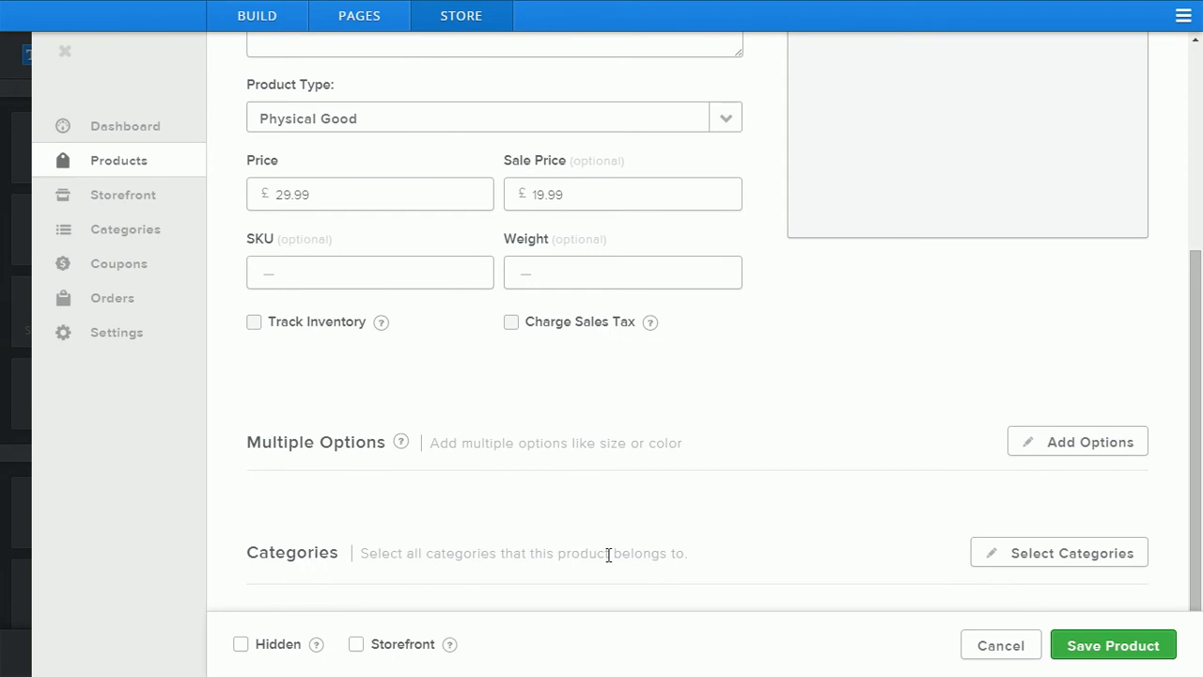
mouse_move(698, 554)
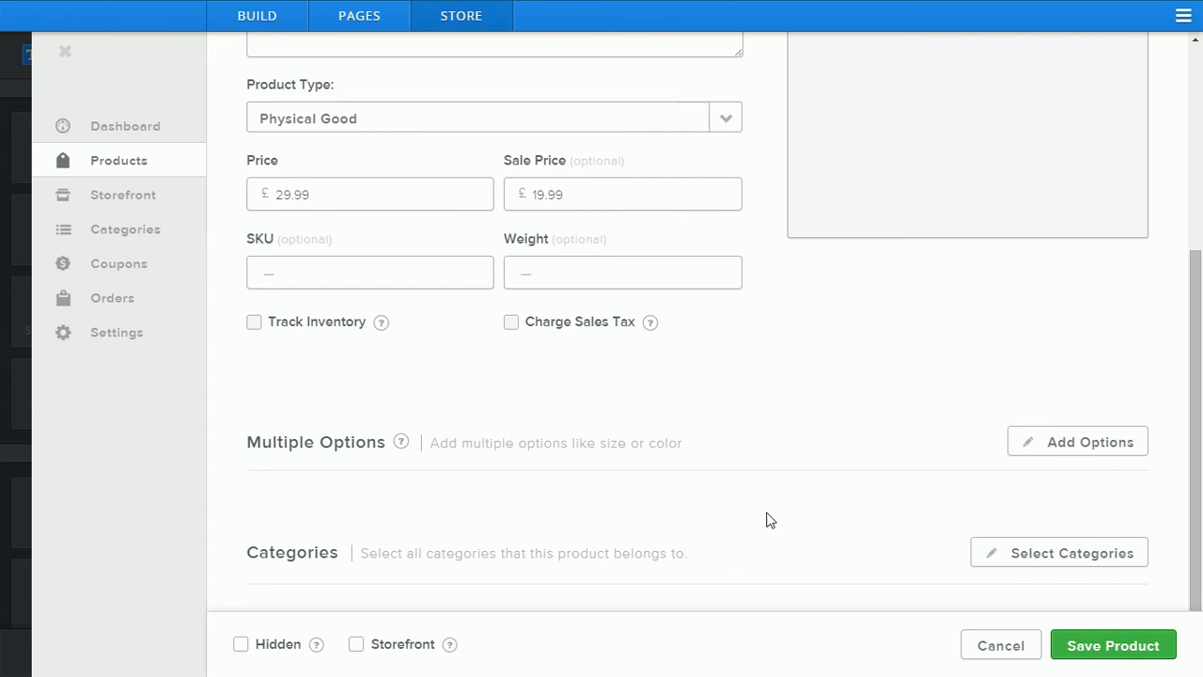
scroll("up", 3)
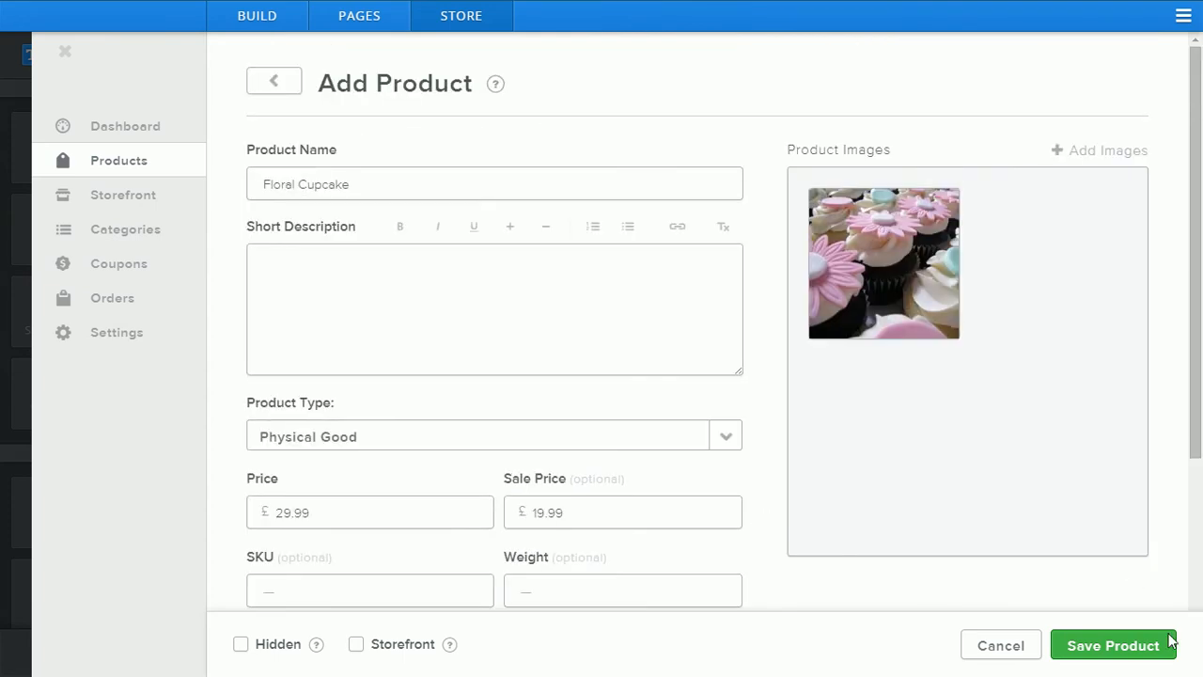
Save Floral Cupcake to the product list and begin a new, empty product
left_click(1112, 645)
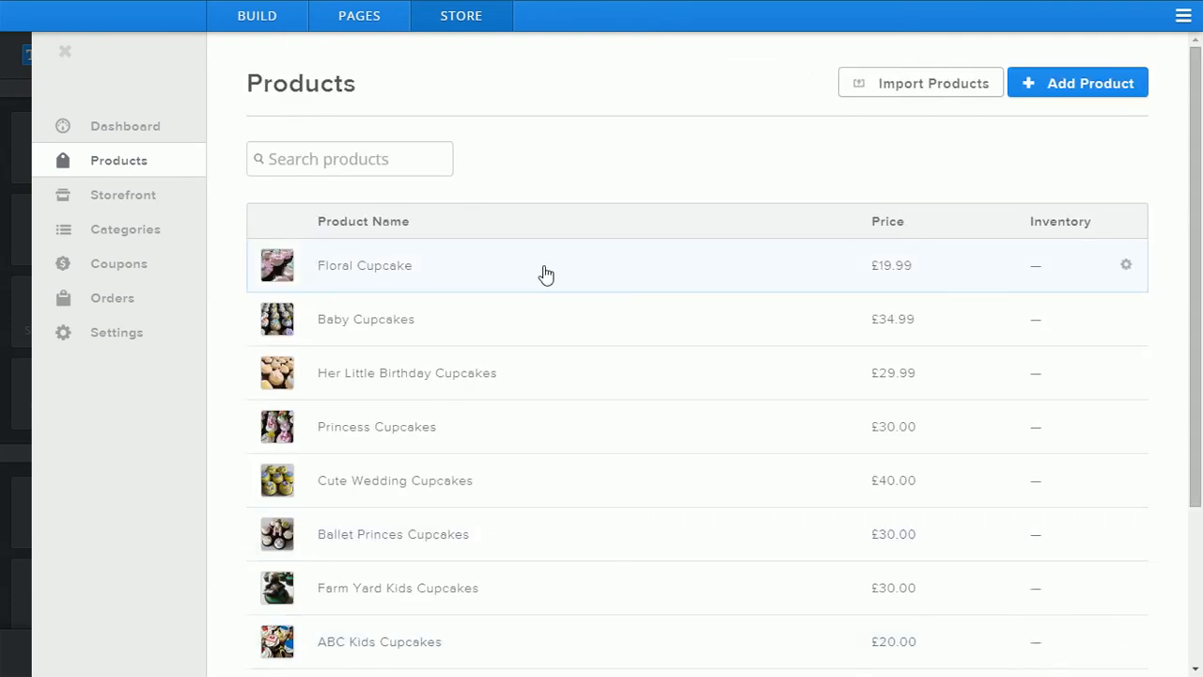
mouse_move(582, 185)
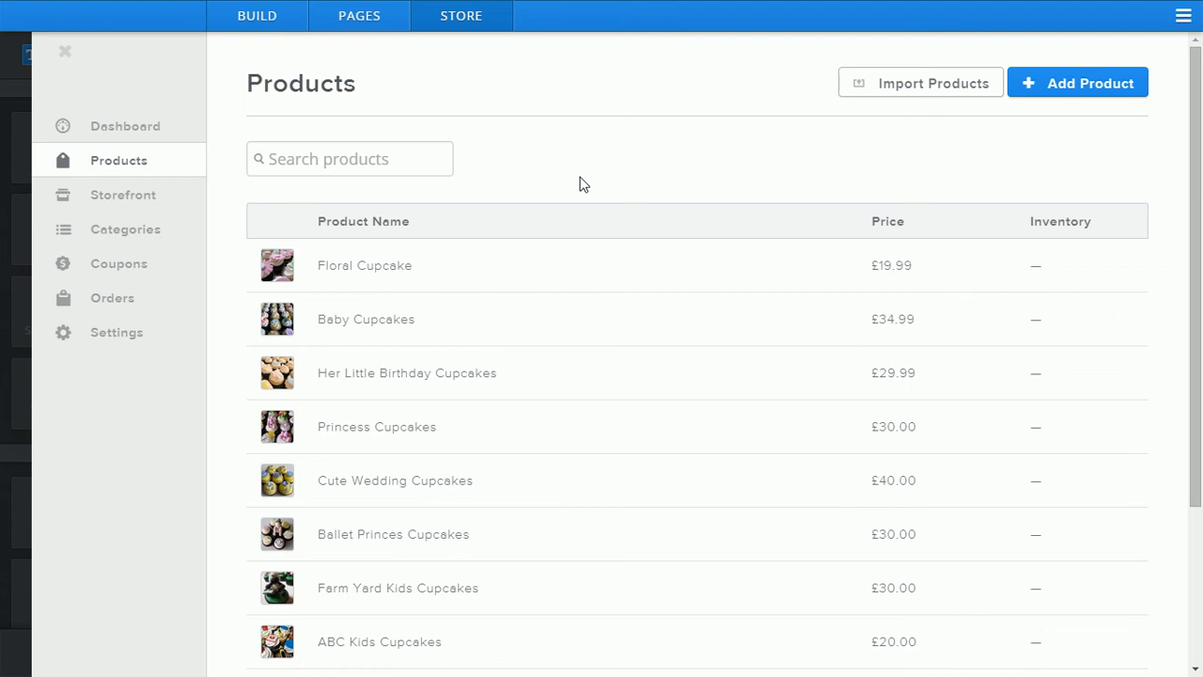
mouse_move(1064, 84)
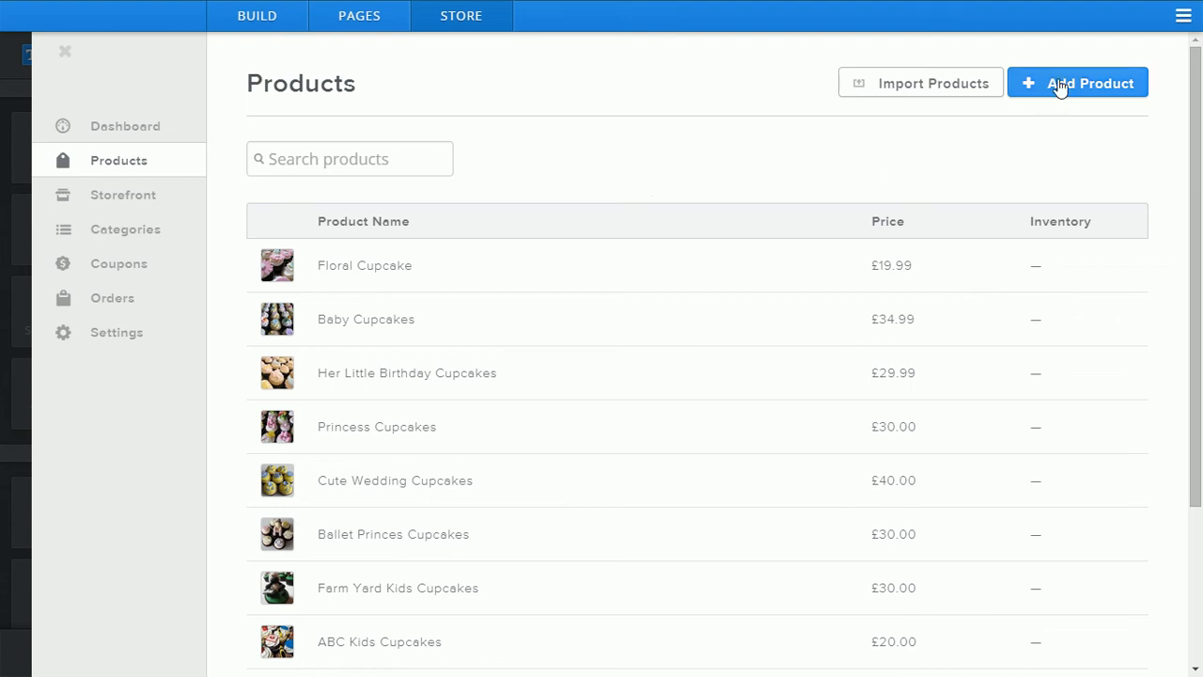
left_click(1078, 83)
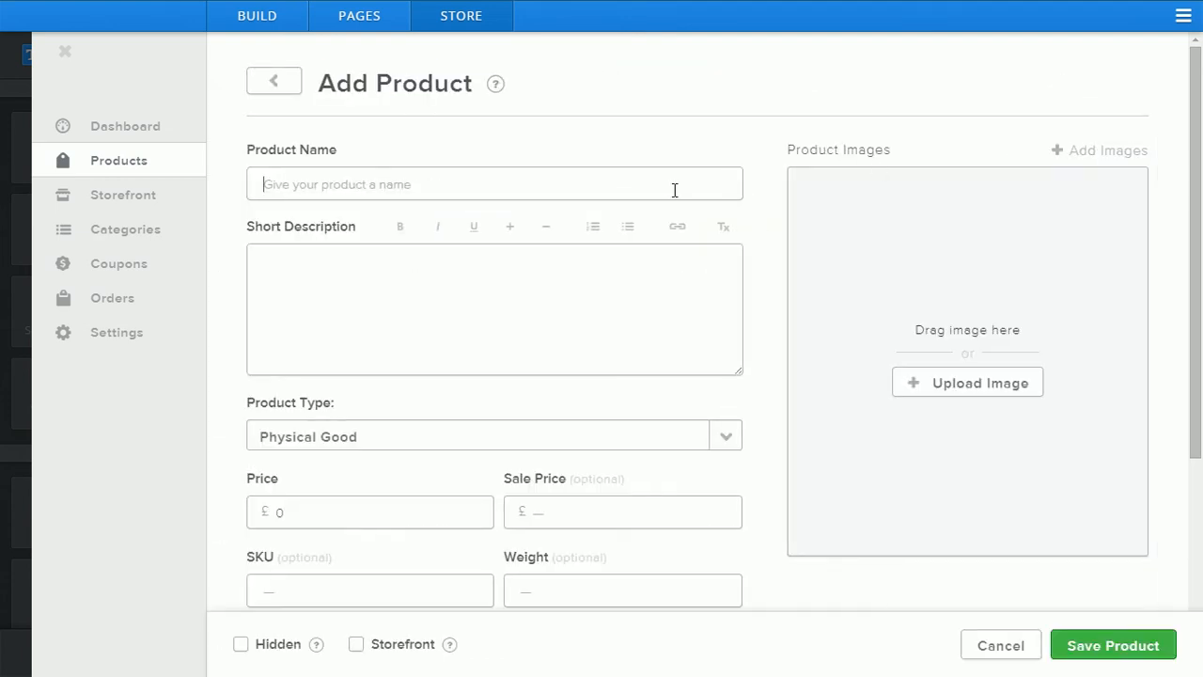
Name the product 'Elegant CupCakes' and upload three cupcake photos
type("E")
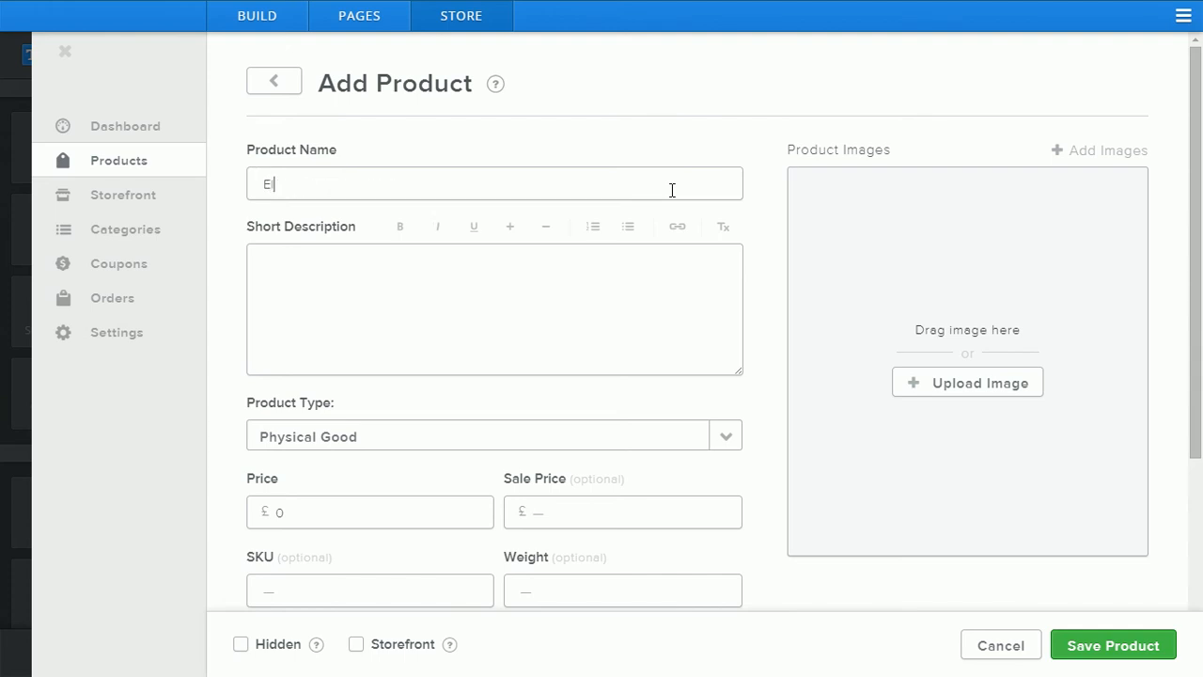
type("legant CupCakes")
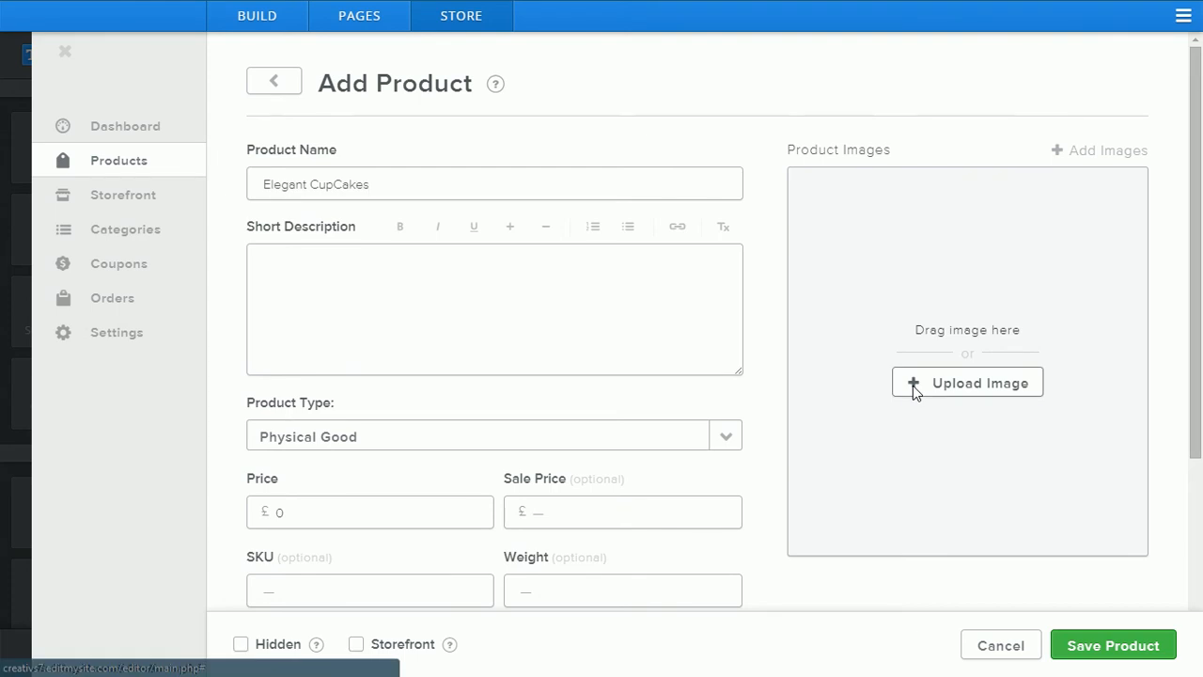
left_click(967, 381)
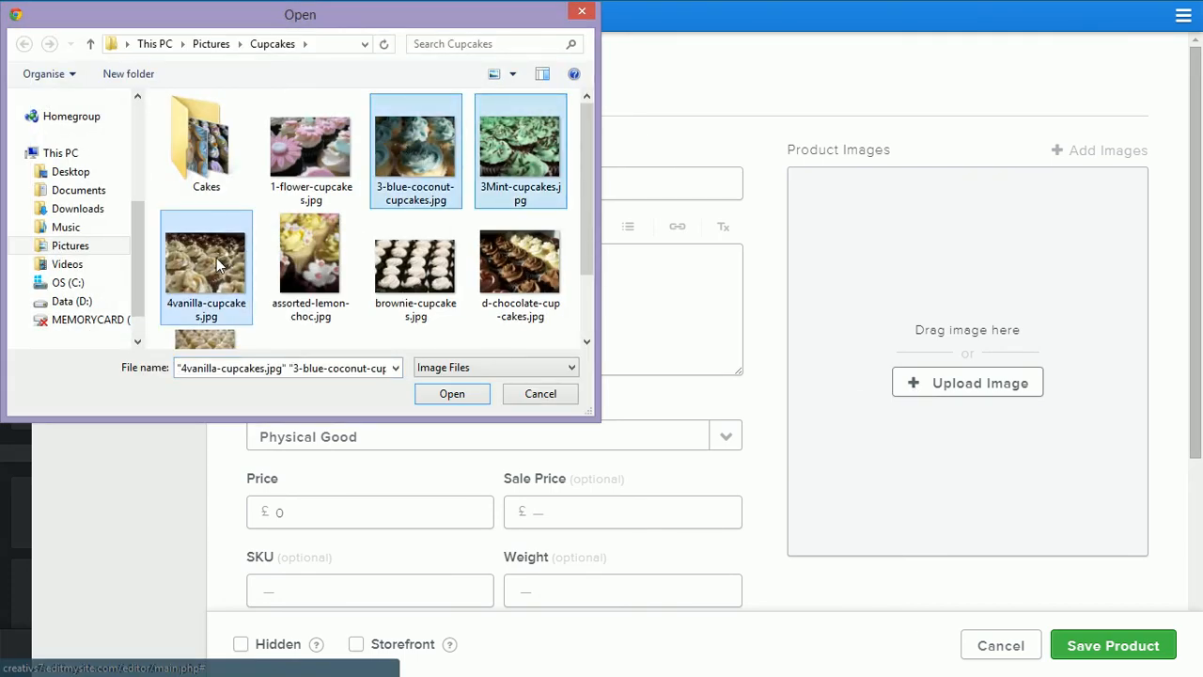
left_click(452, 394)
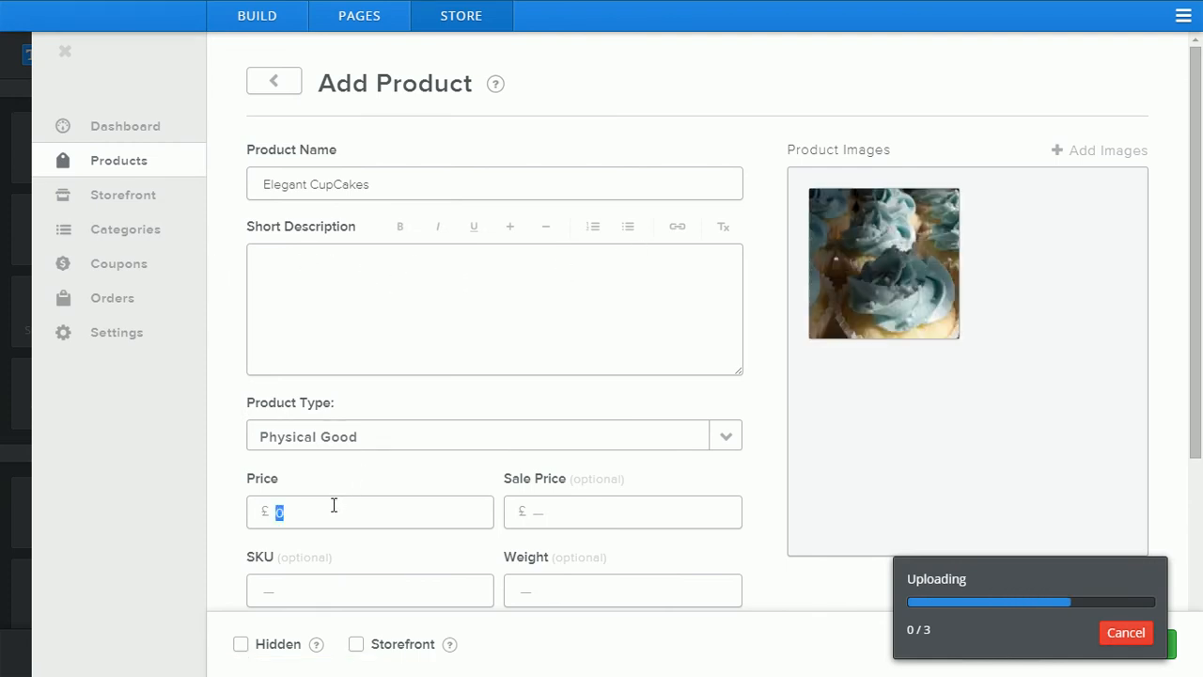
Enter a price of 39.99 and a sale price of 29.99 for Elegant CupCakes
type("39.99")
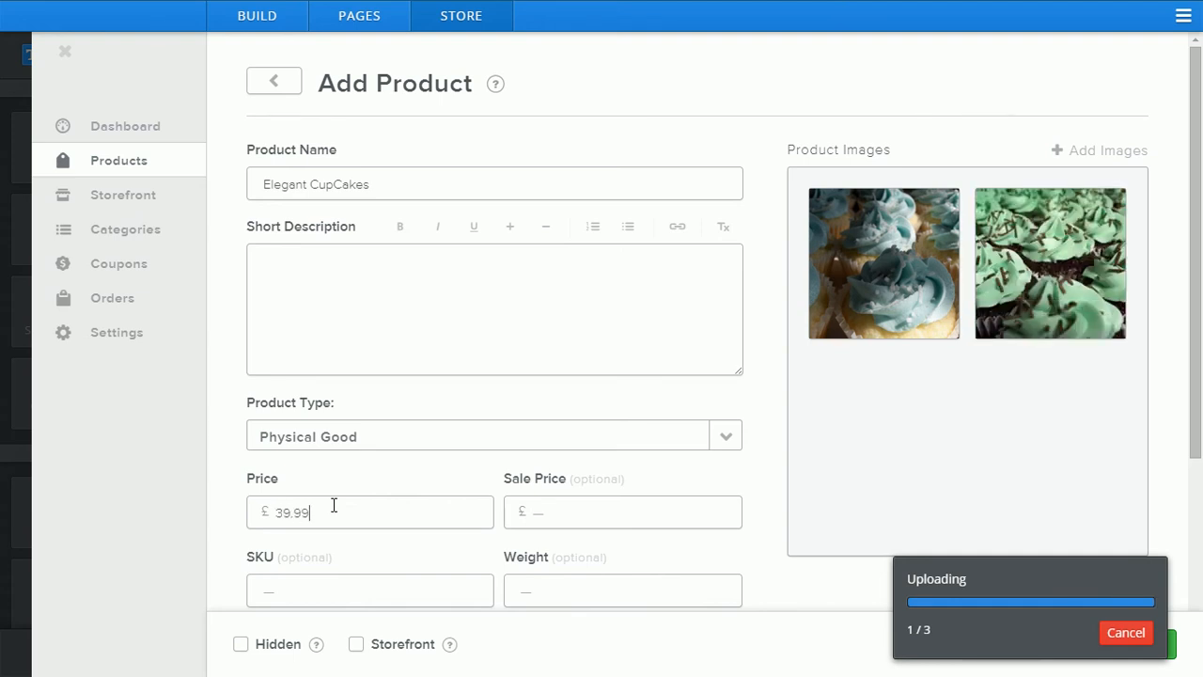
type("29.9")
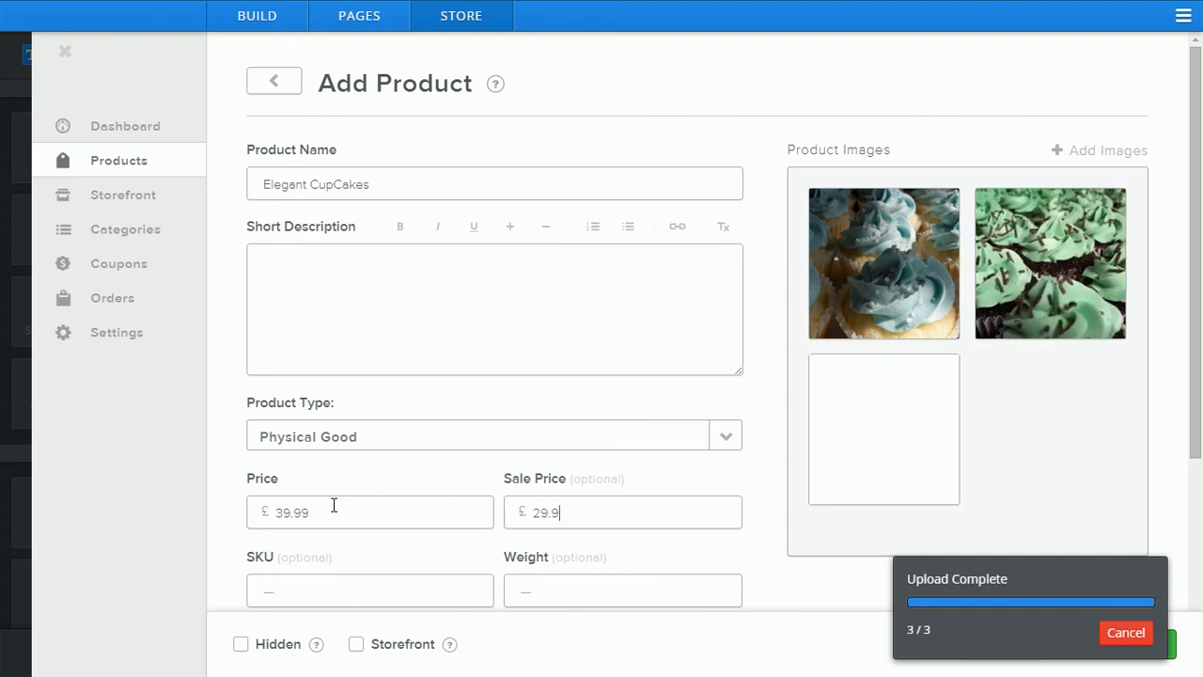
scroll("down", 3)
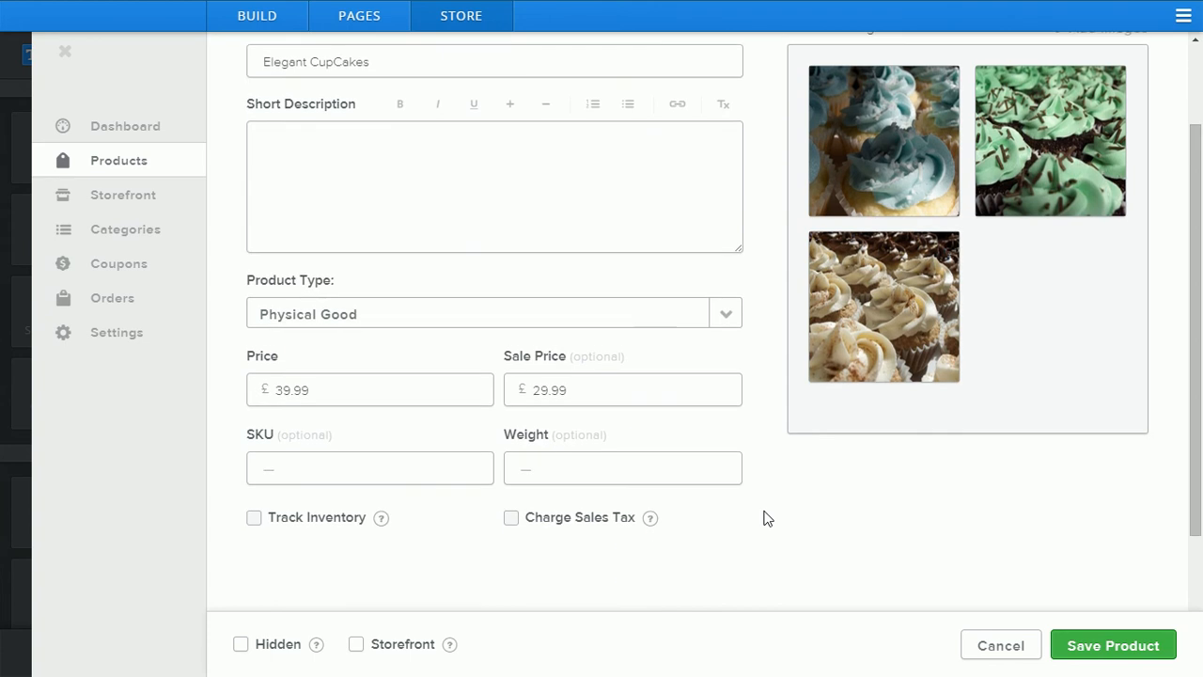
scroll("down", 3)
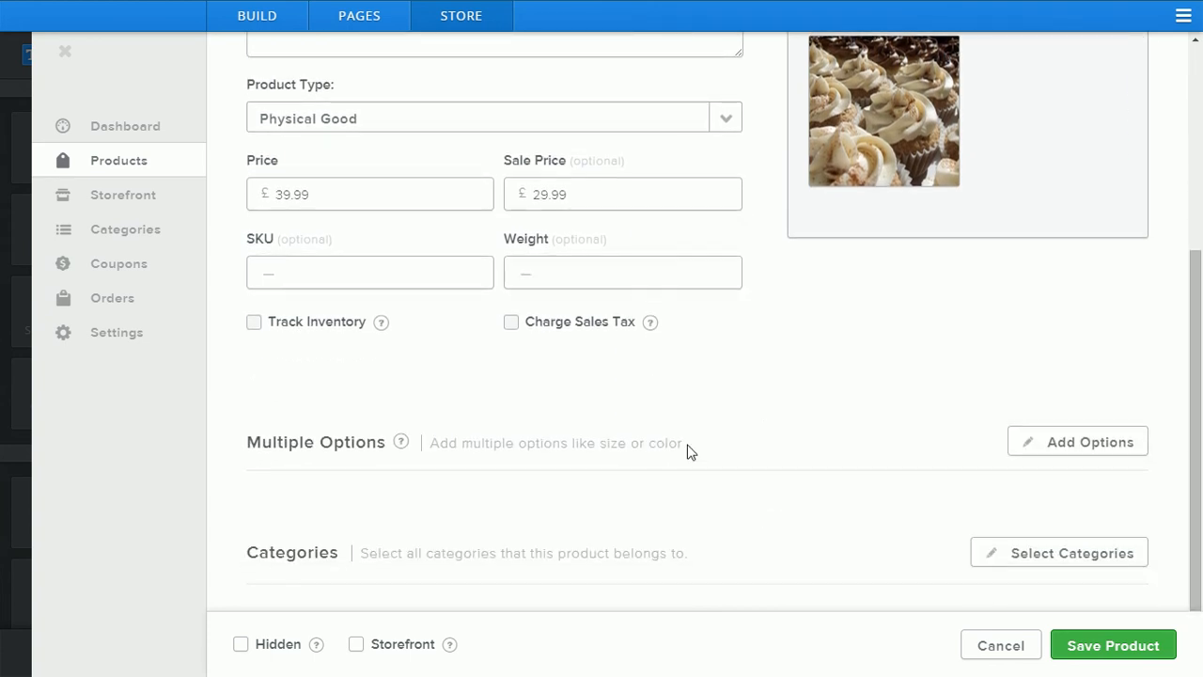
Define a 'Flavour' option with choices Mint, Vanilla and Chocolate
left_click(1077, 441)
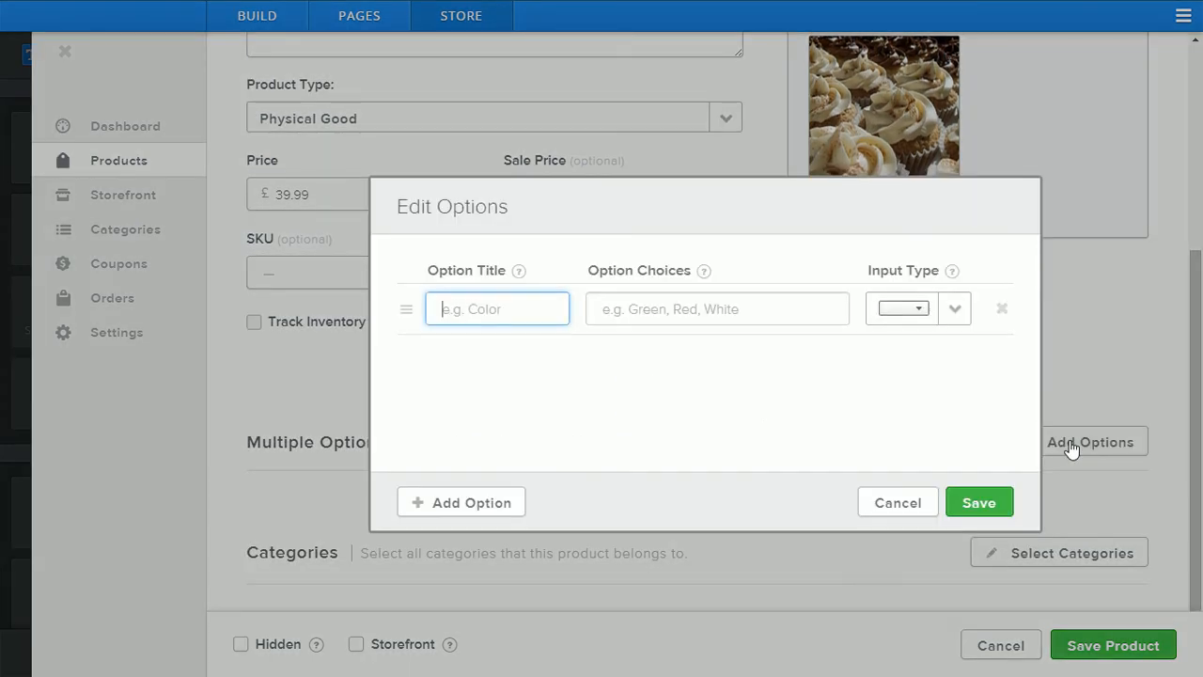
type("Flavour")
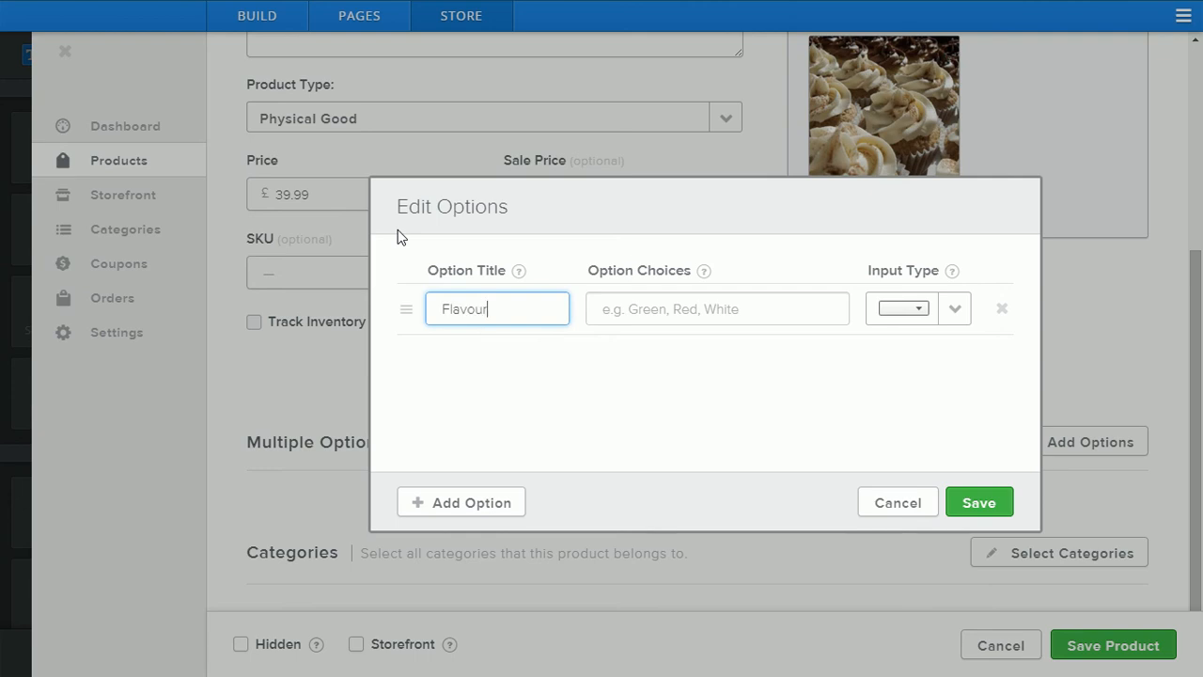
left_click(718, 308)
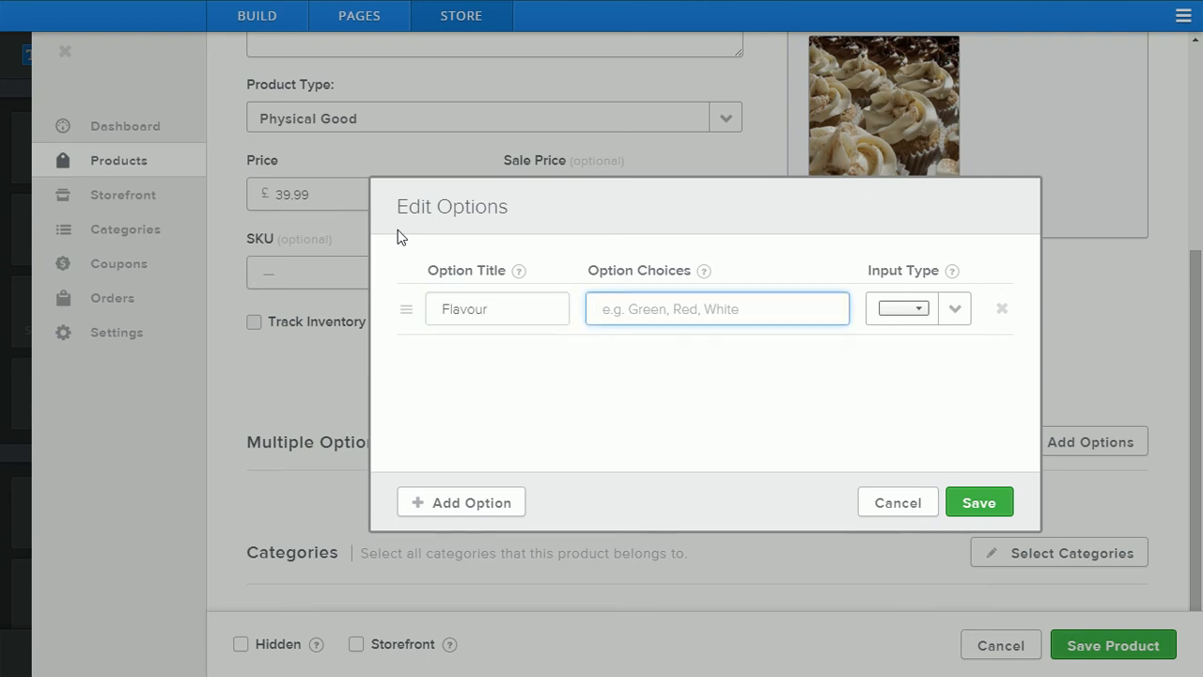
type("Mint")
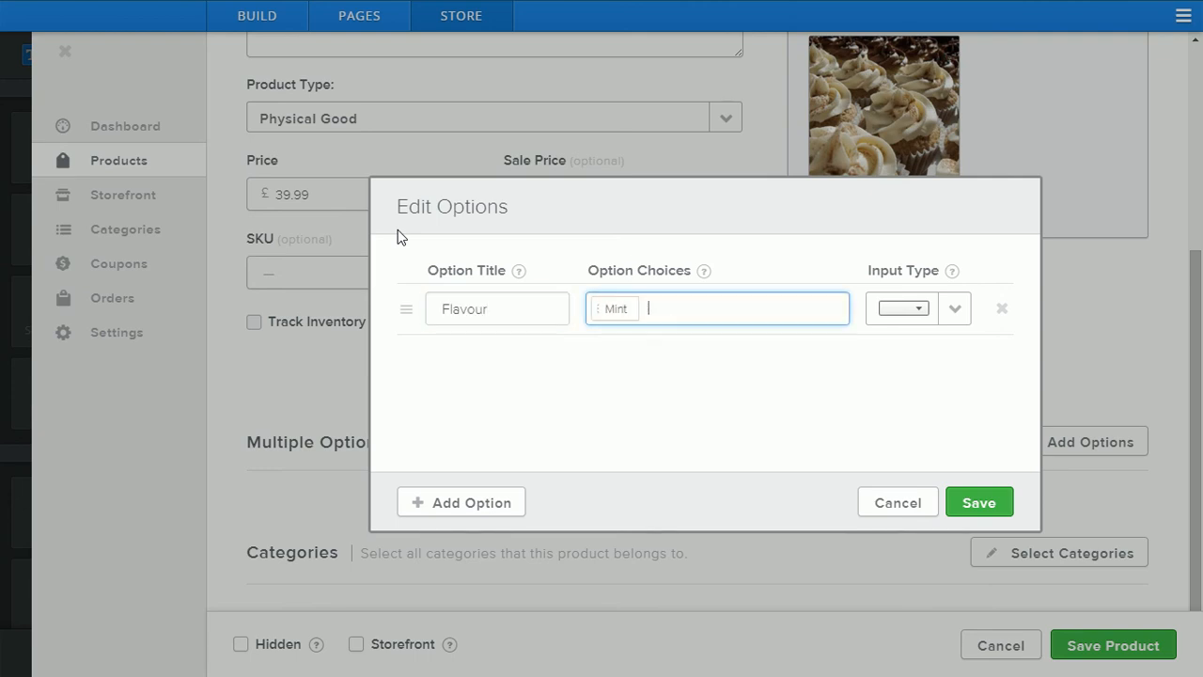
type("Vani")
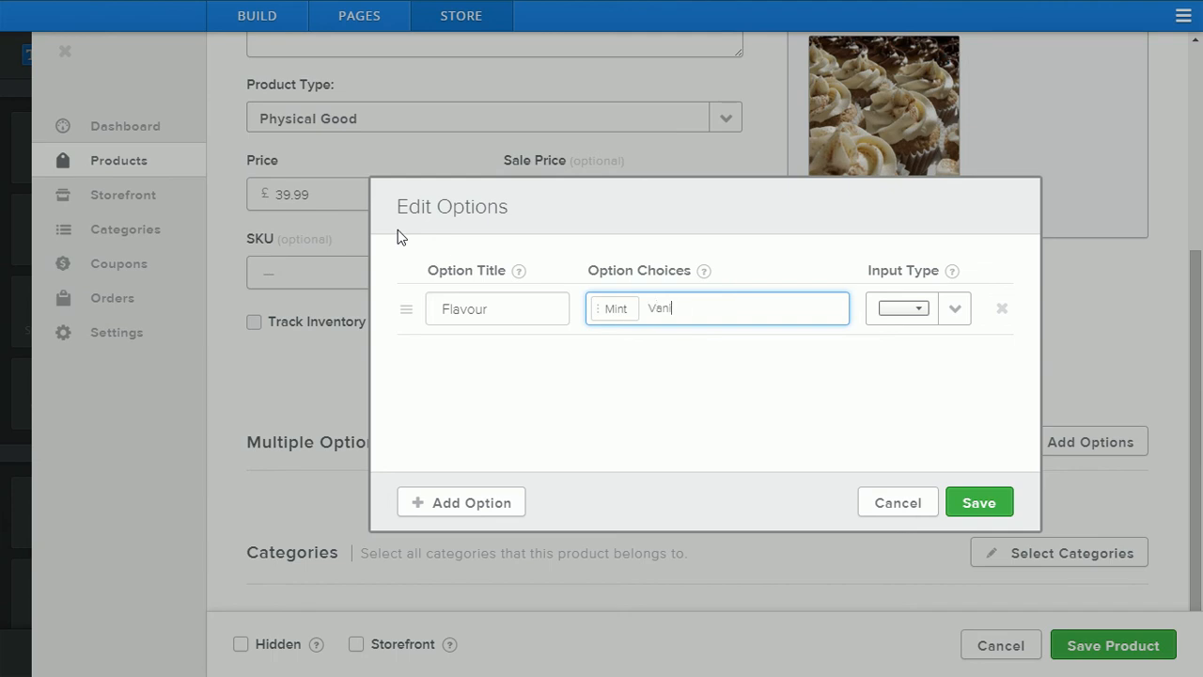
type("lla")
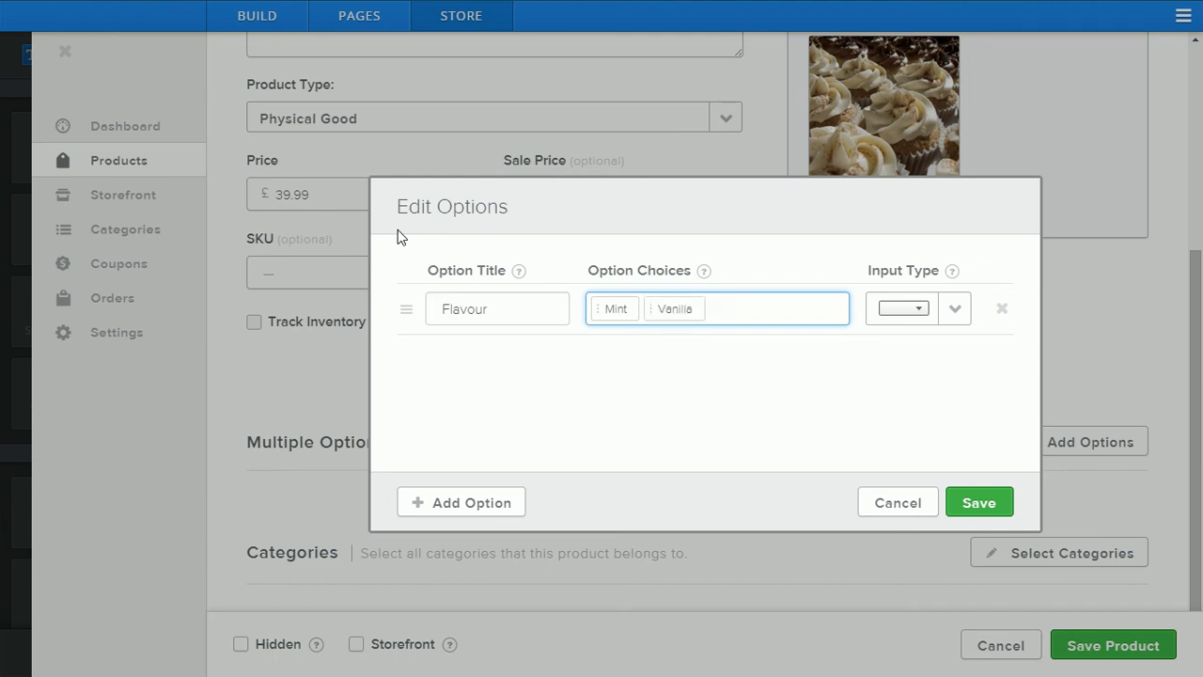
type("Chocolate")
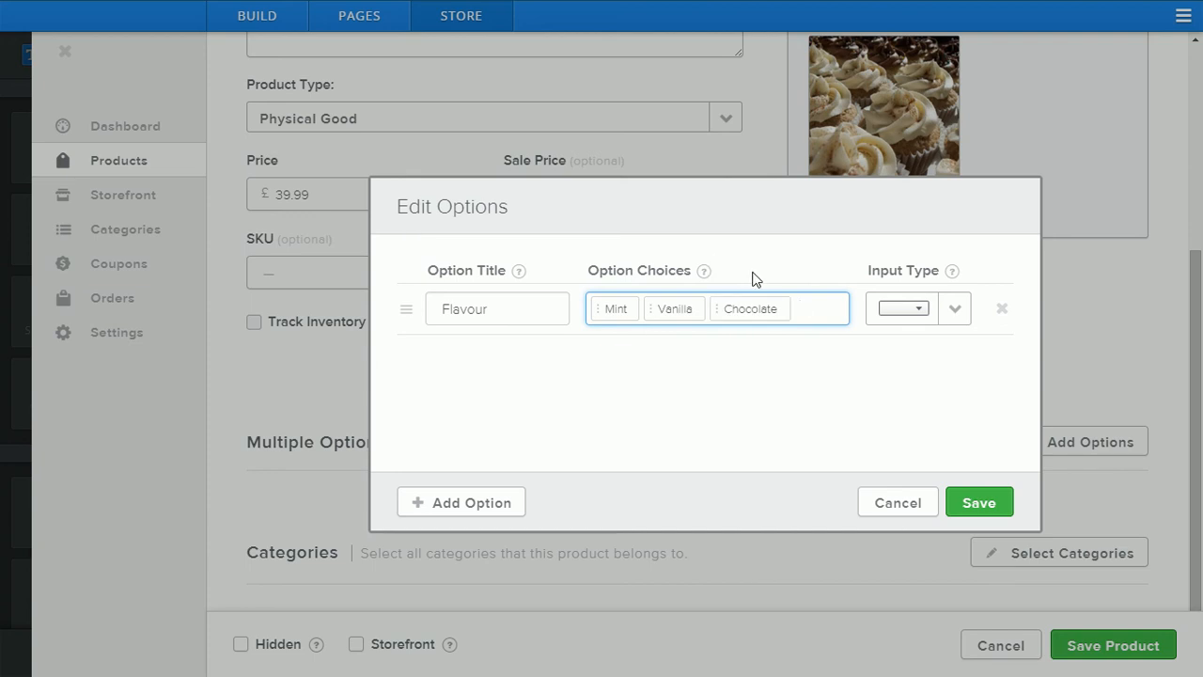
Set Flavour's input type to Multiple Choice (pick one) and save the option
left_click(954, 309)
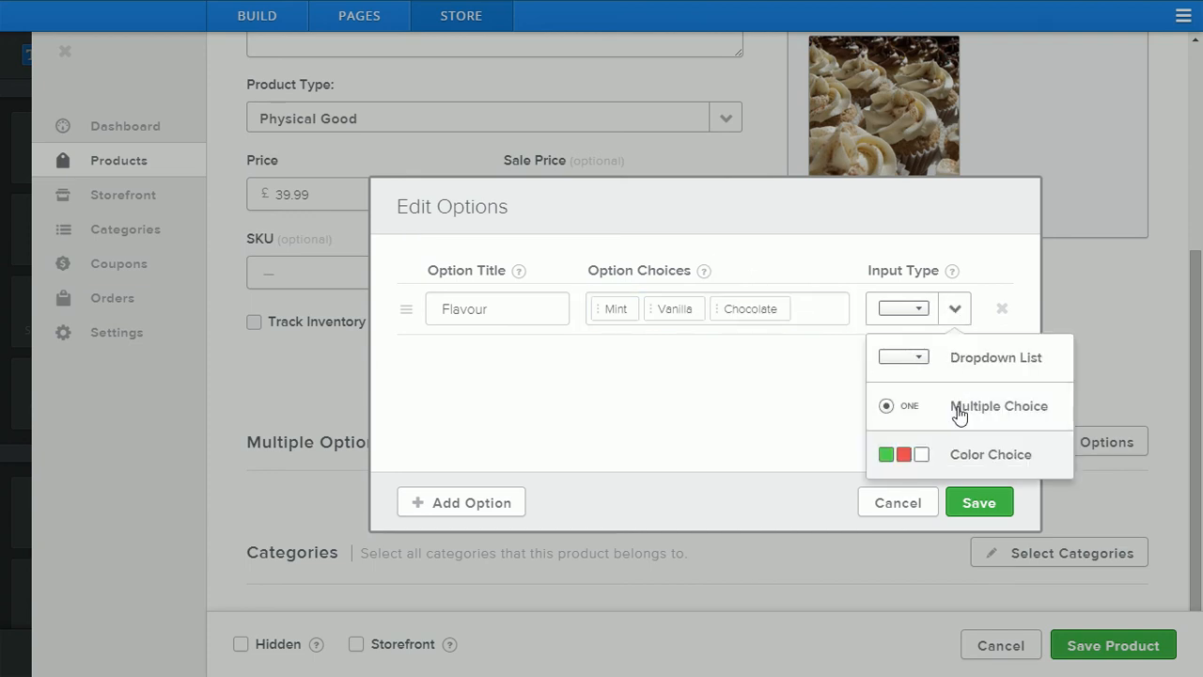
left_click(999, 406)
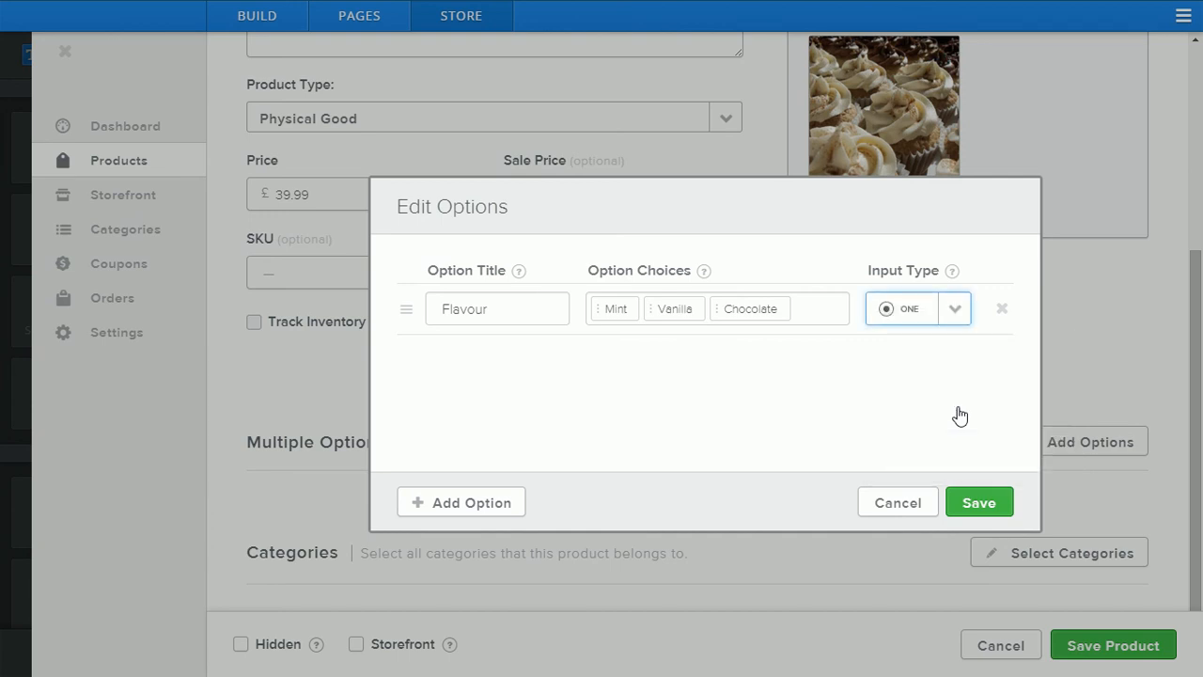
mouse_move(962, 414)
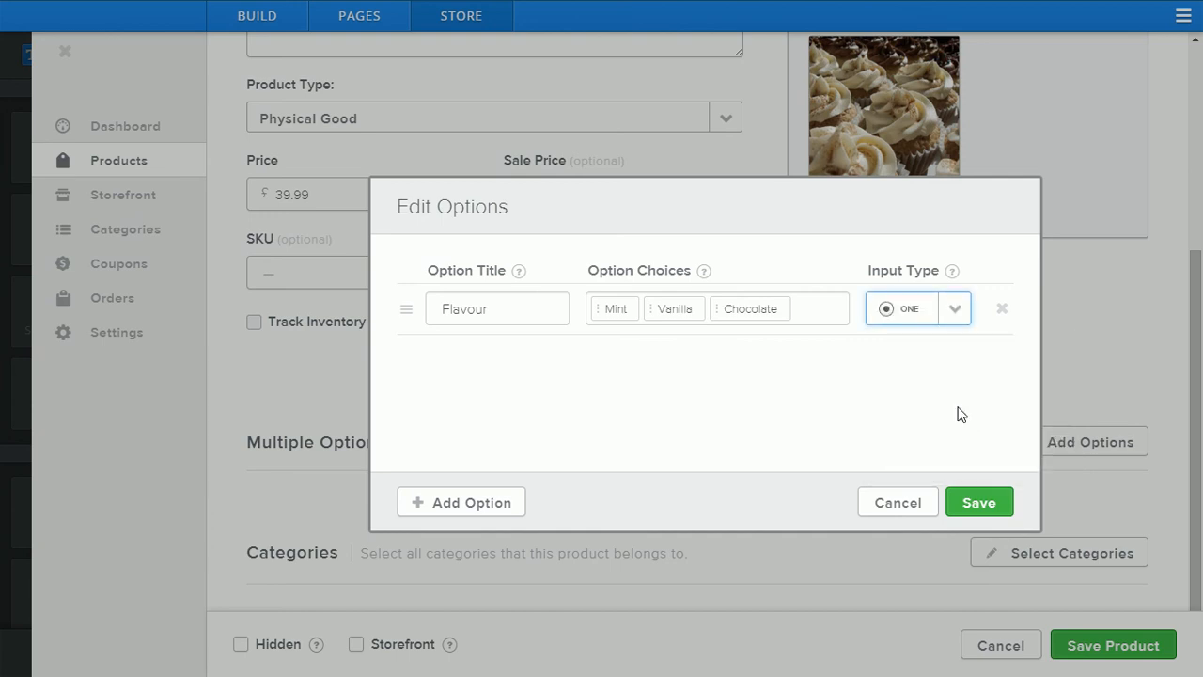
mouse_move(979, 502)
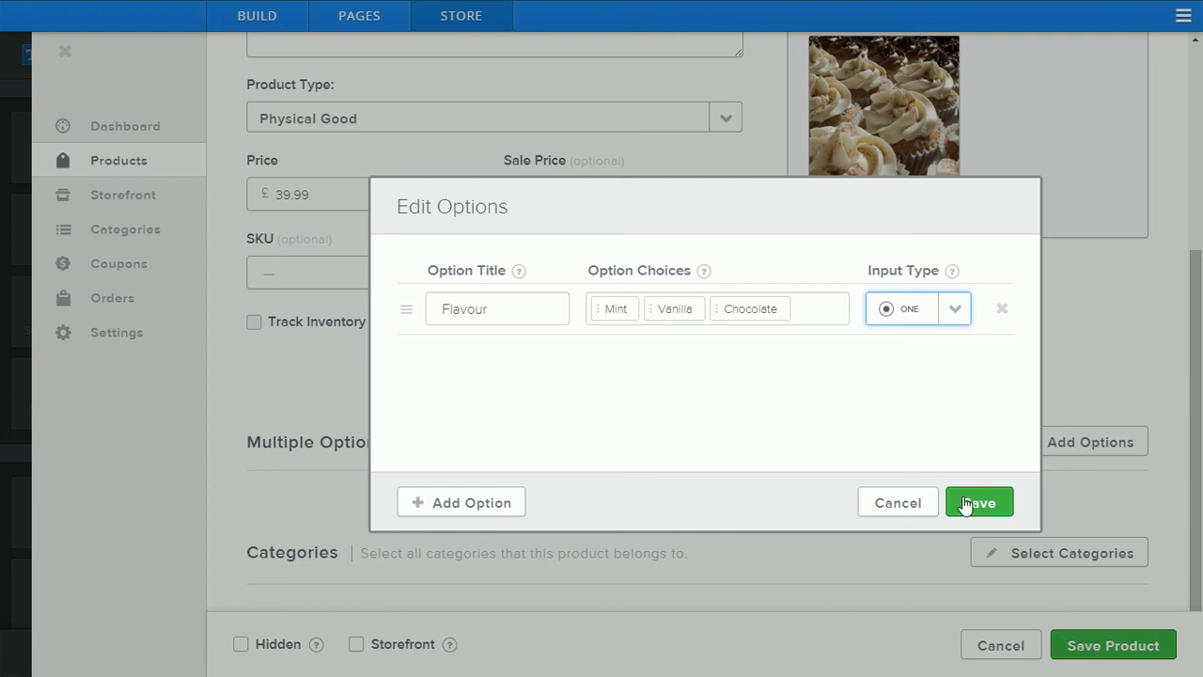
left_click(979, 501)
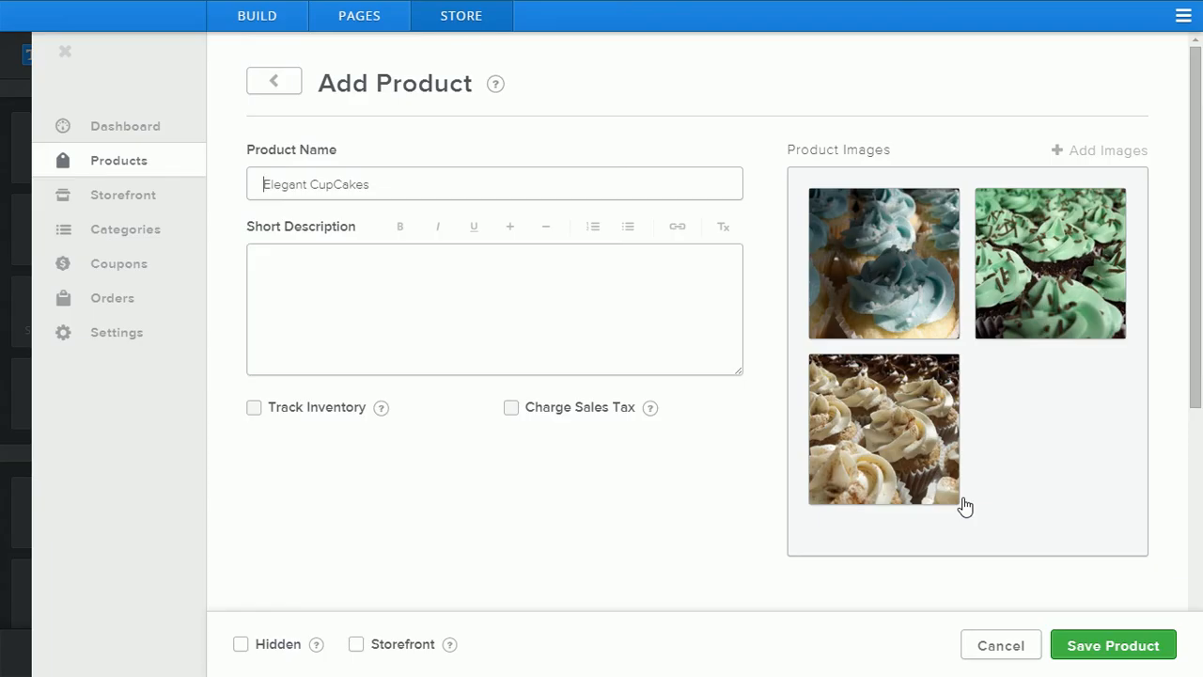
scroll("down", 3)
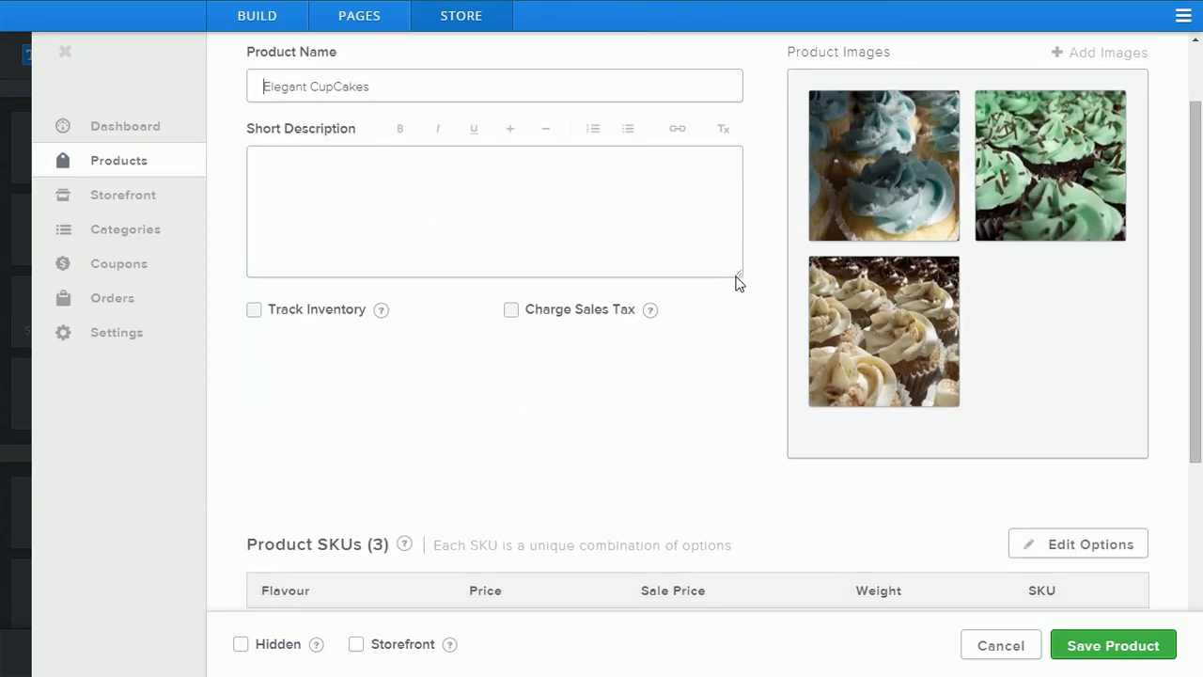
scroll("down", 3)
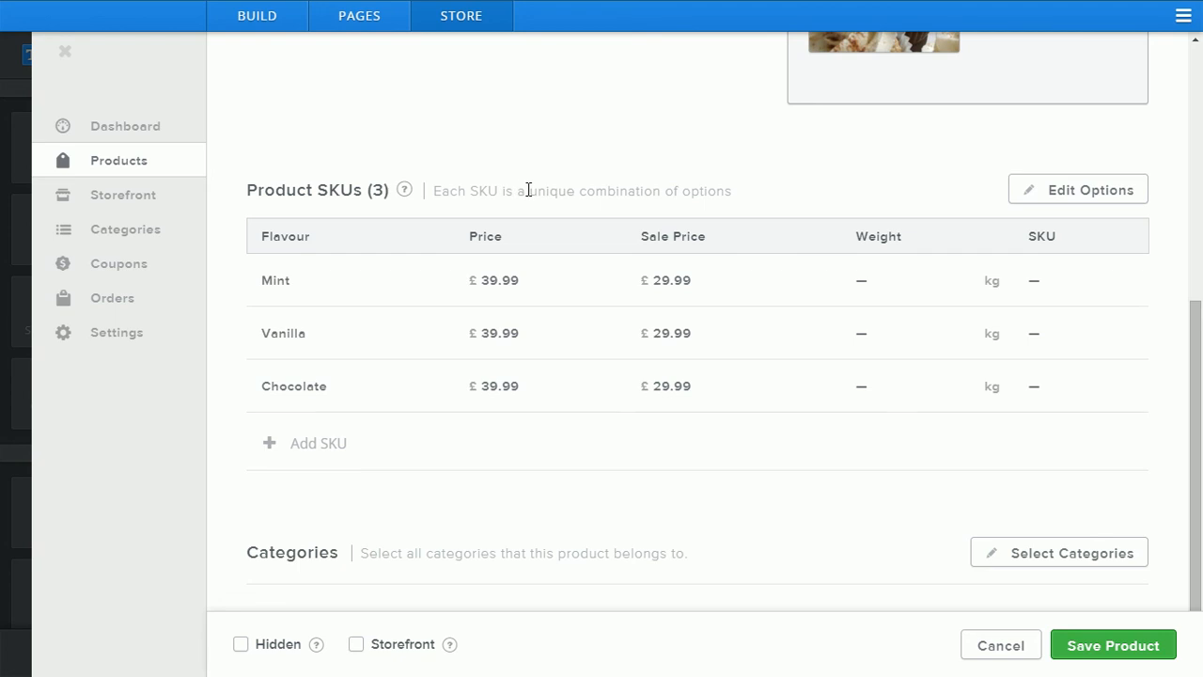
mouse_move(676, 190)
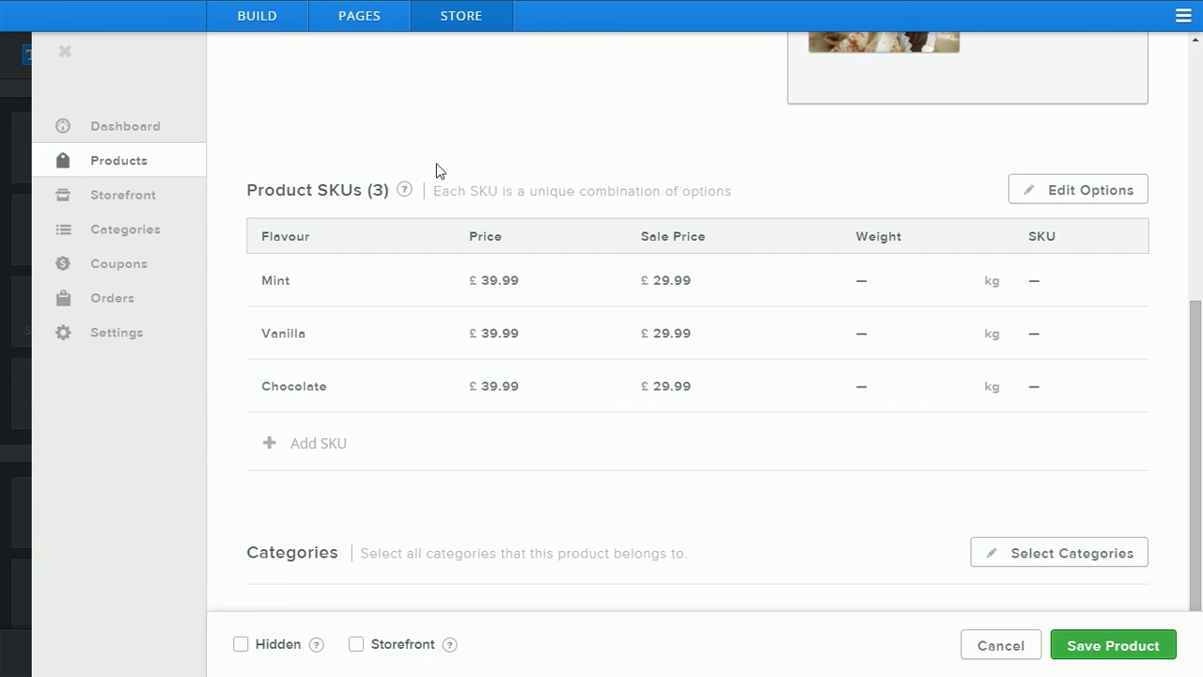
mouse_move(324, 271)
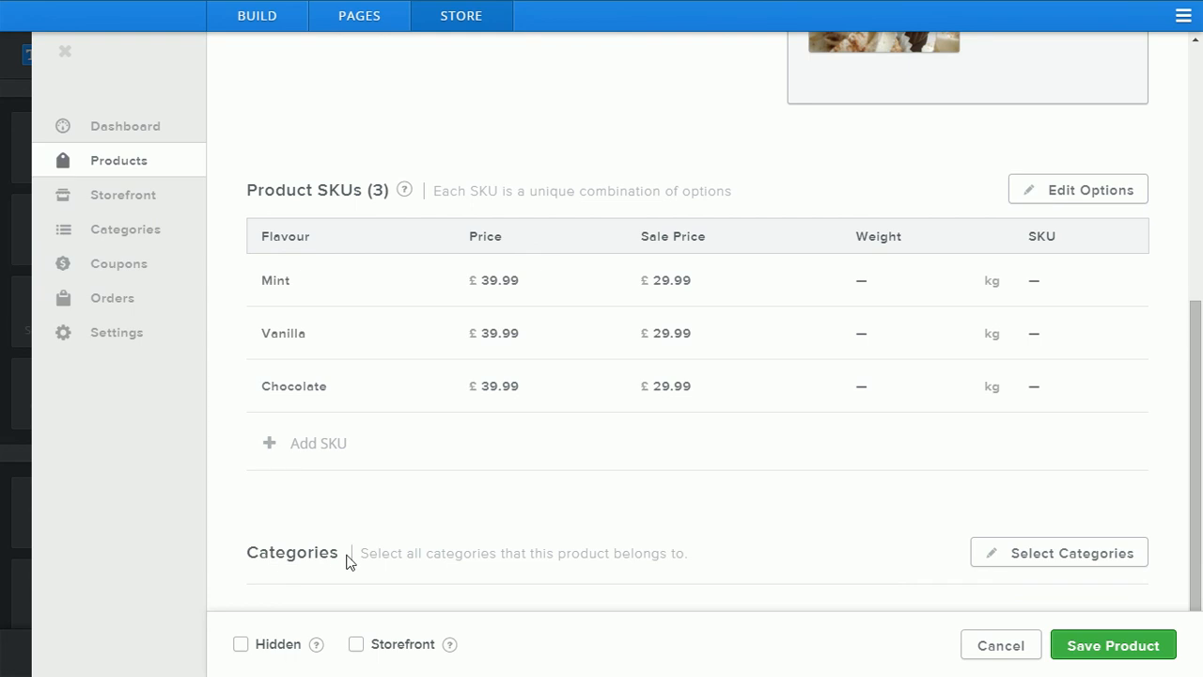
mouse_move(459, 519)
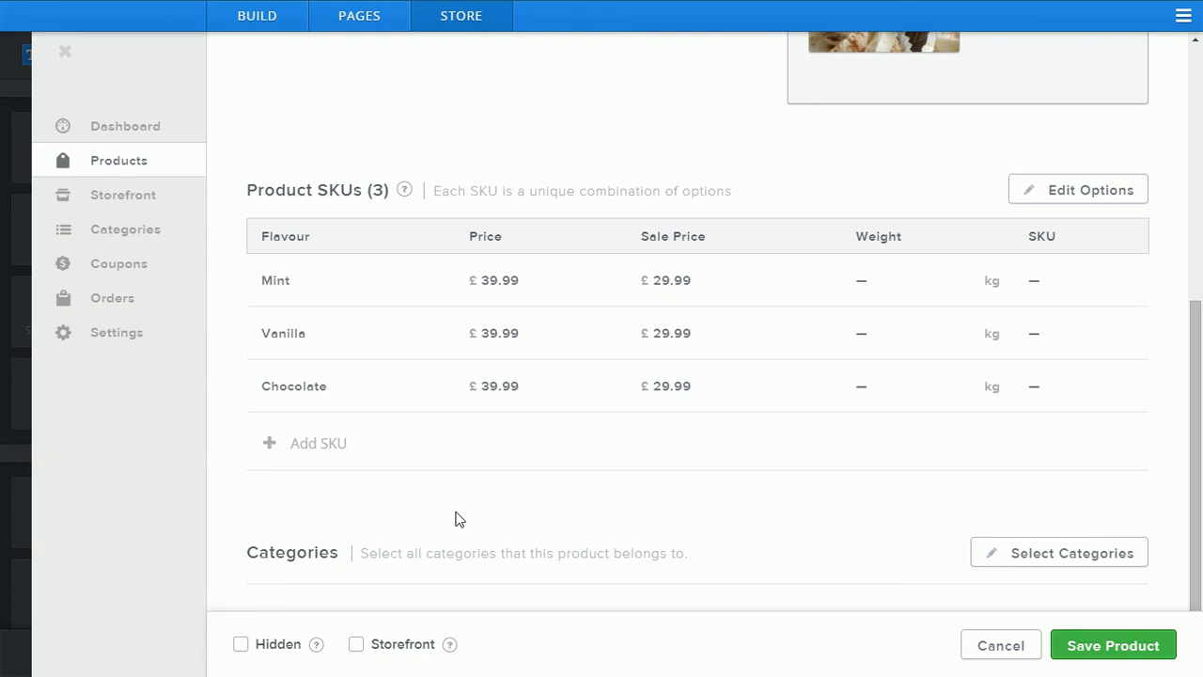
mouse_move(811, 513)
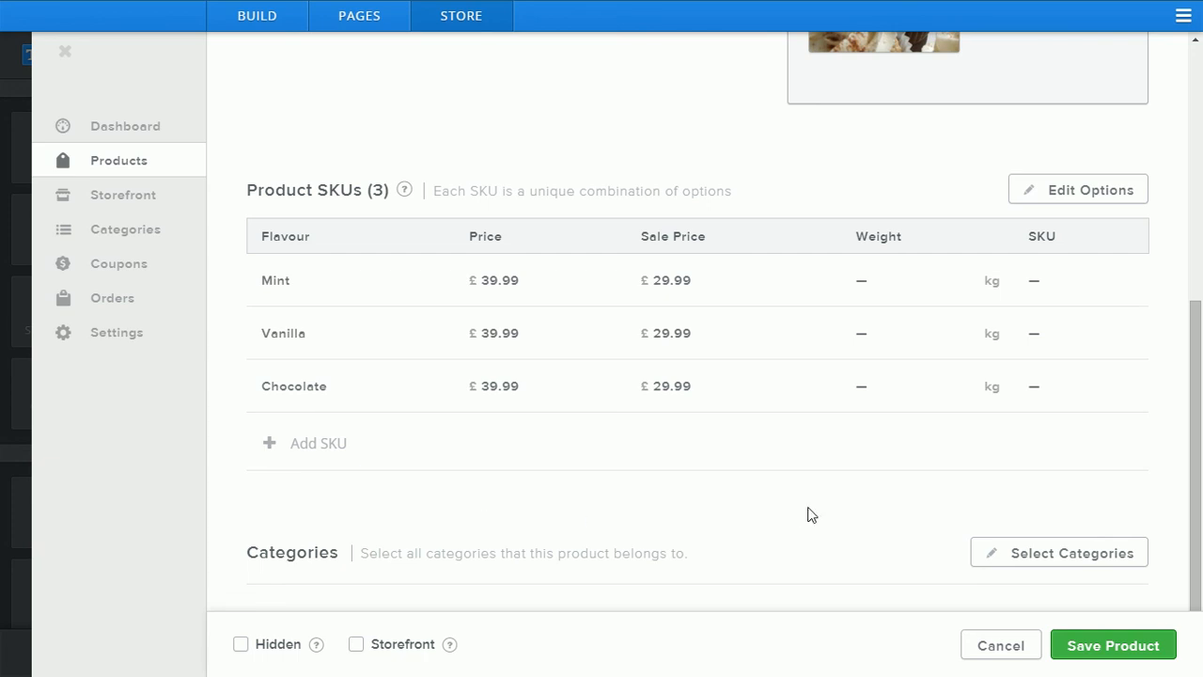
mouse_move(486, 553)
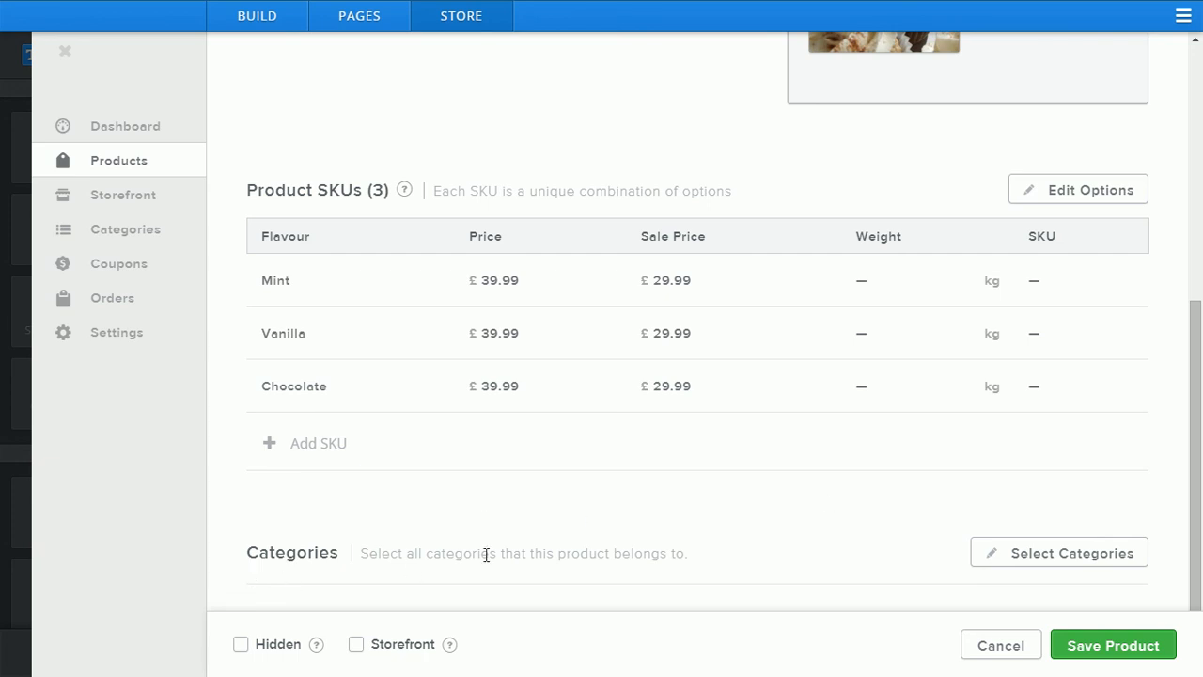
mouse_move(1168, 580)
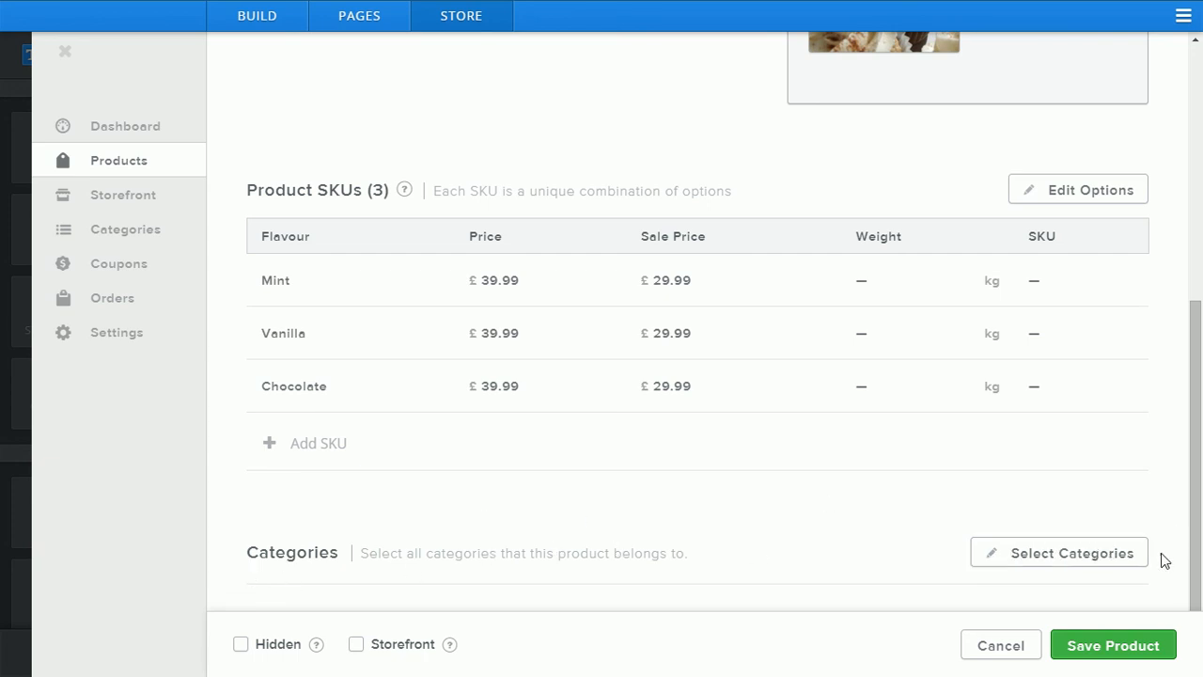
mouse_move(1056, 285)
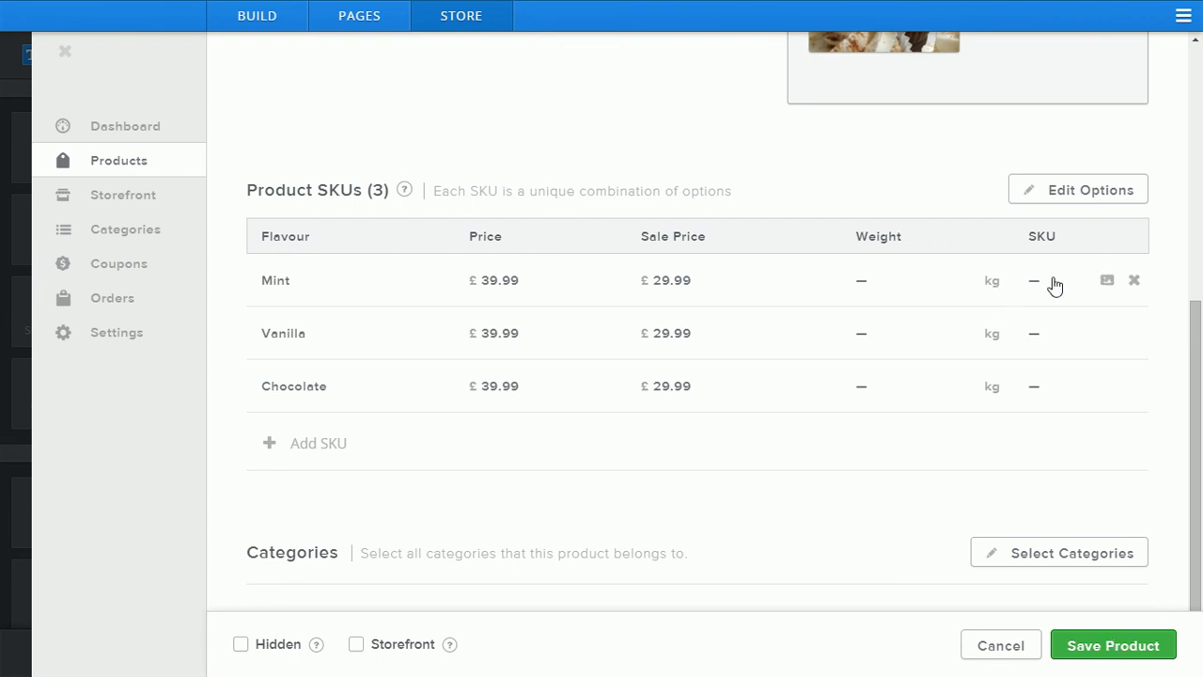
mouse_move(1091, 289)
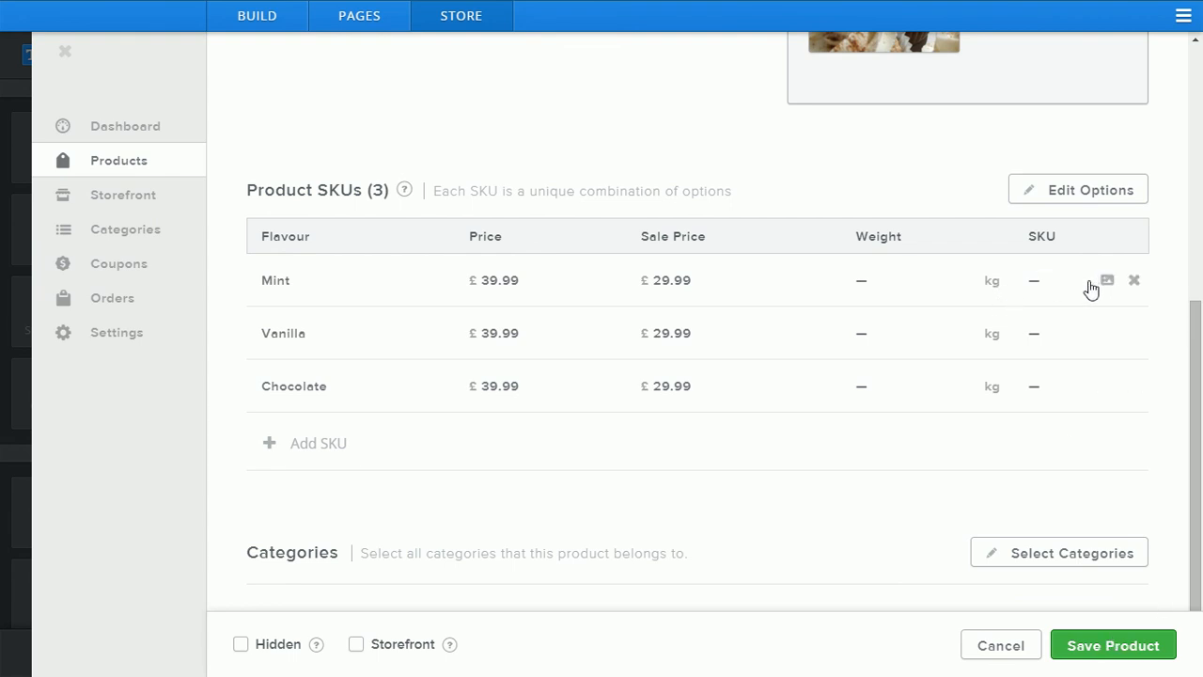
mouse_move(1106, 282)
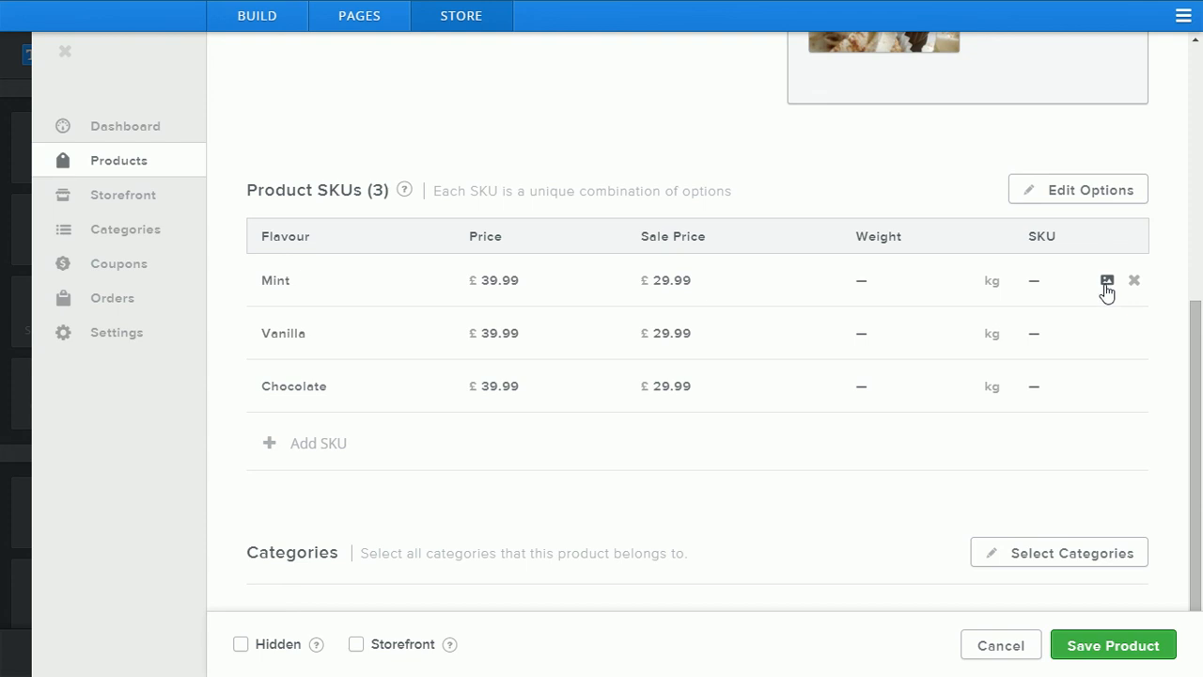
Assign variant photos: green cupcake to Mint, cream-frosted to Vanilla, blue to Chocolate
left_click(1105, 281)
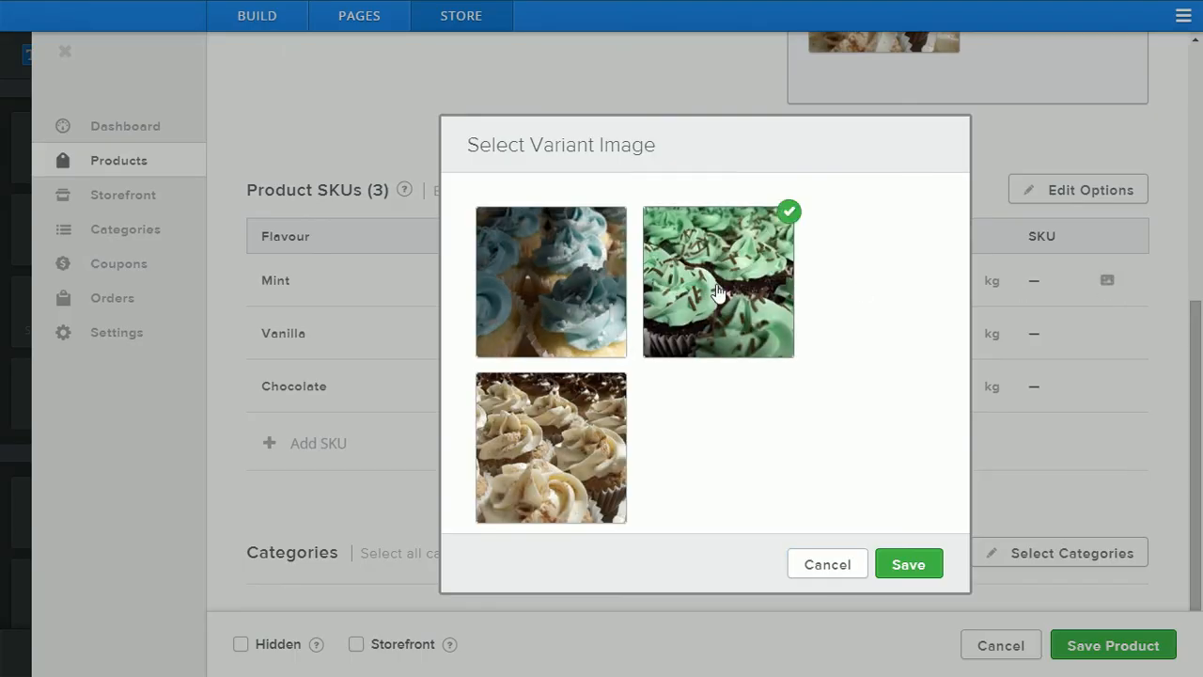
left_click(908, 564)
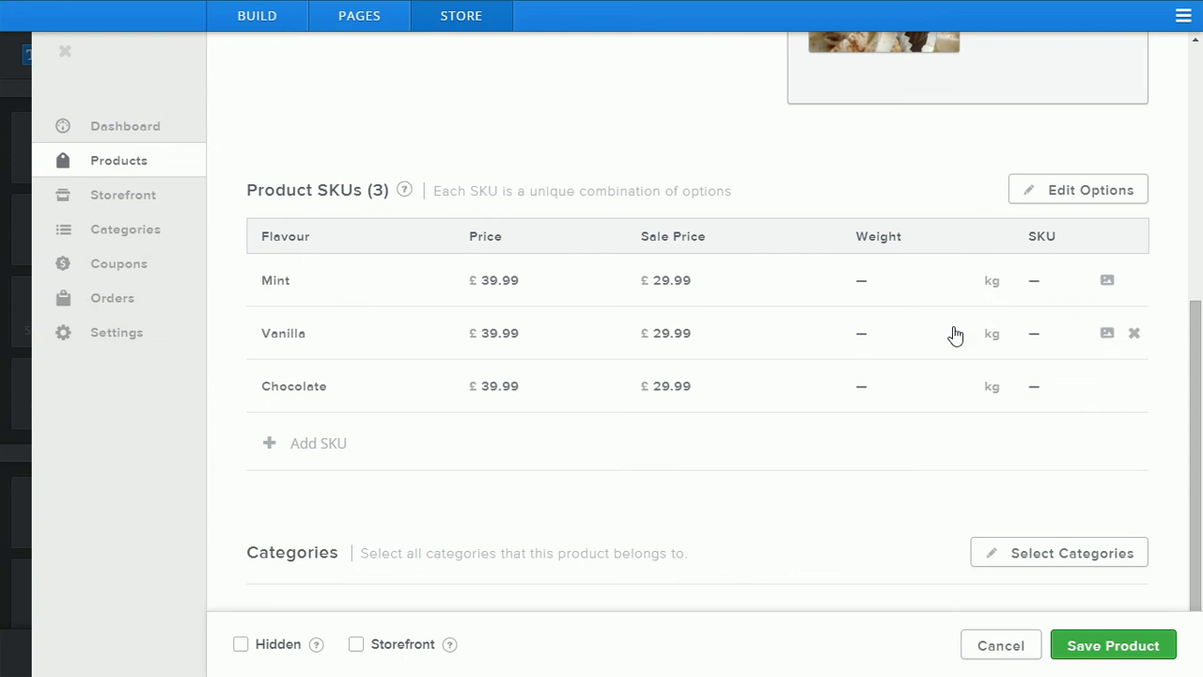
left_click(1107, 333)
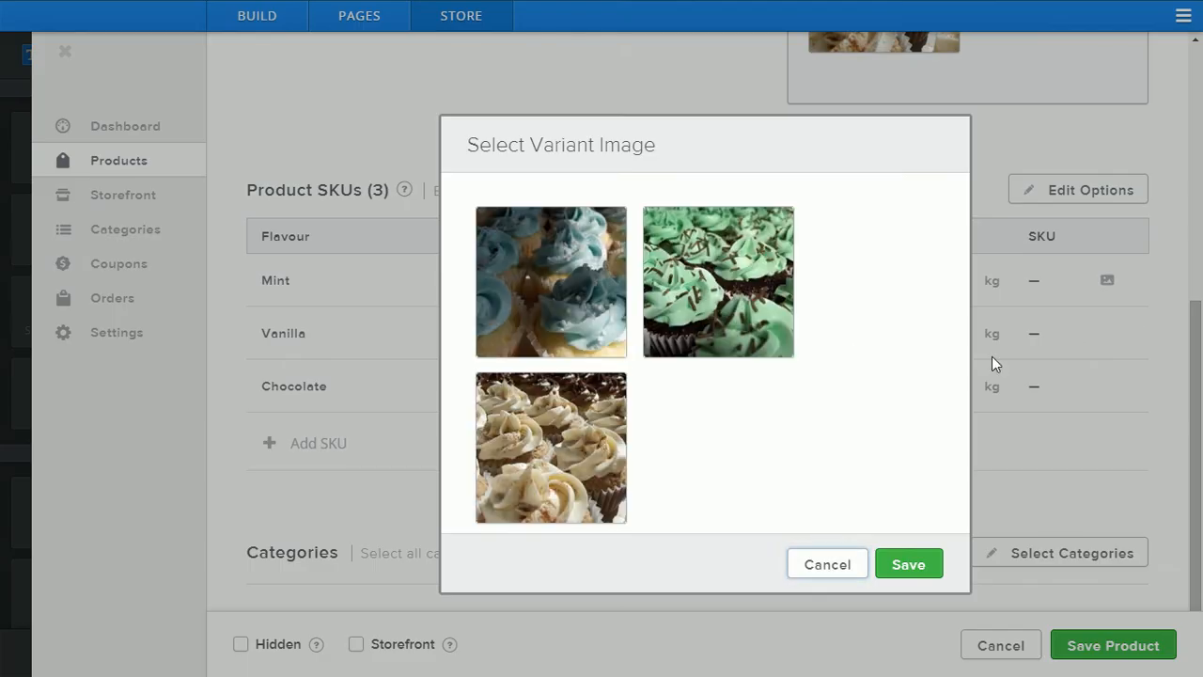
left_click(551, 450)
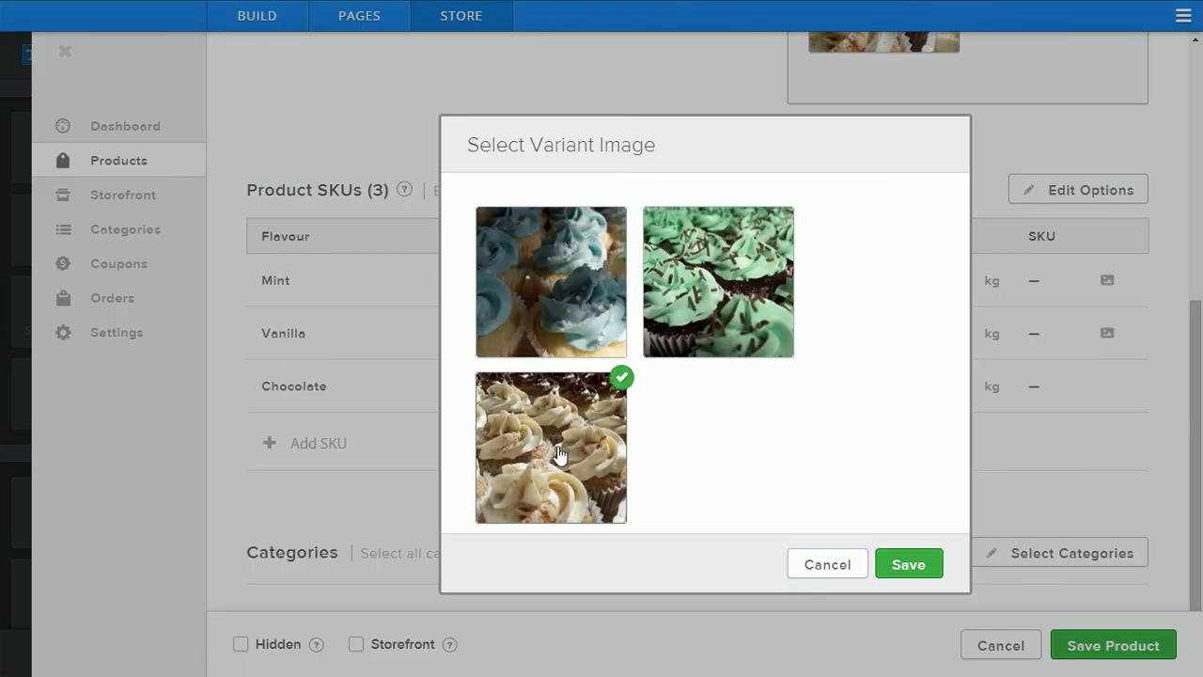
left_click(909, 563)
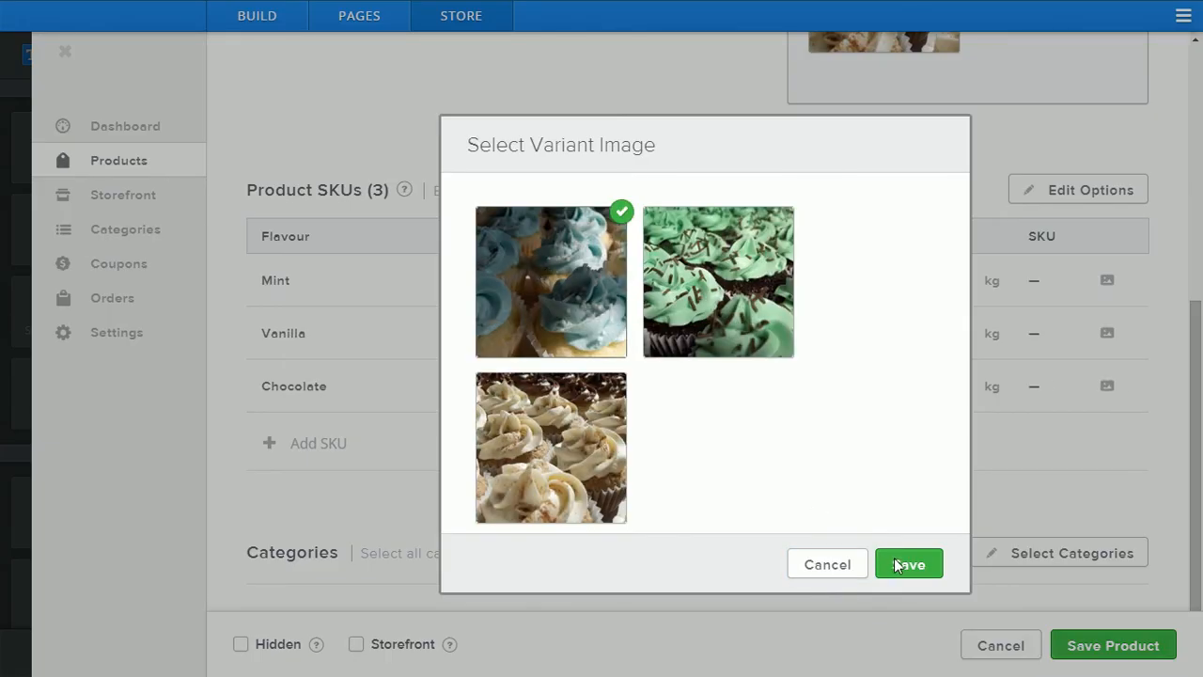
left_click(908, 563)
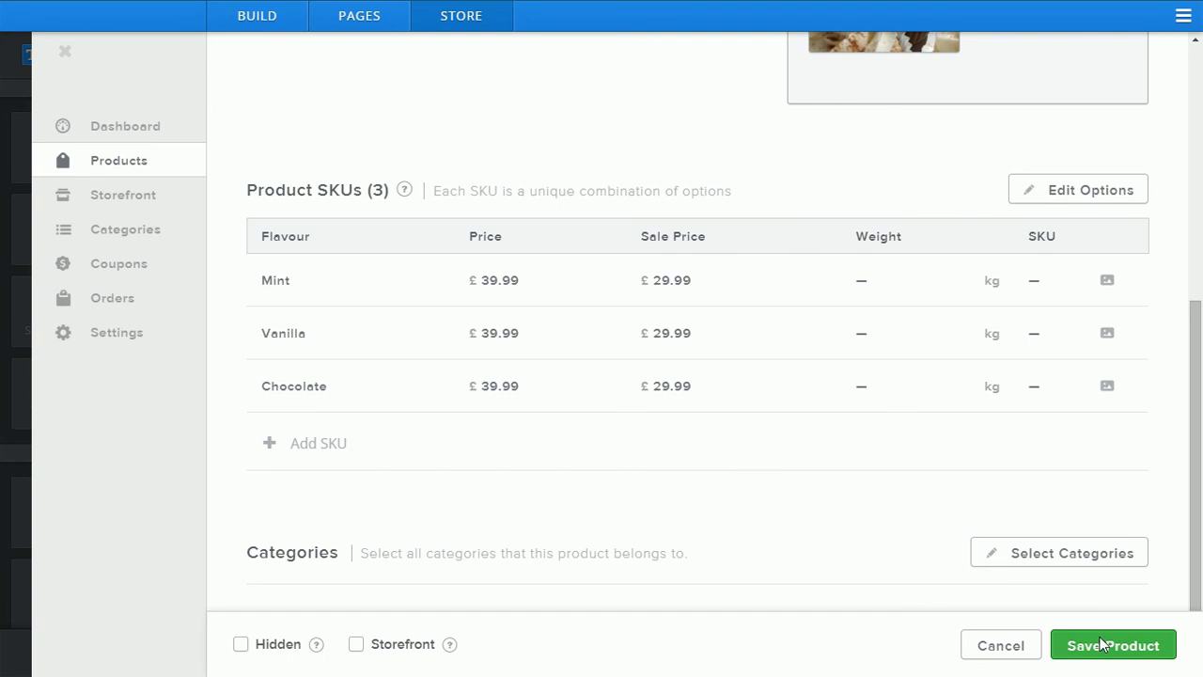
Save Elegant CupCakes so it tops the product list at £29.99
left_click(1113, 645)
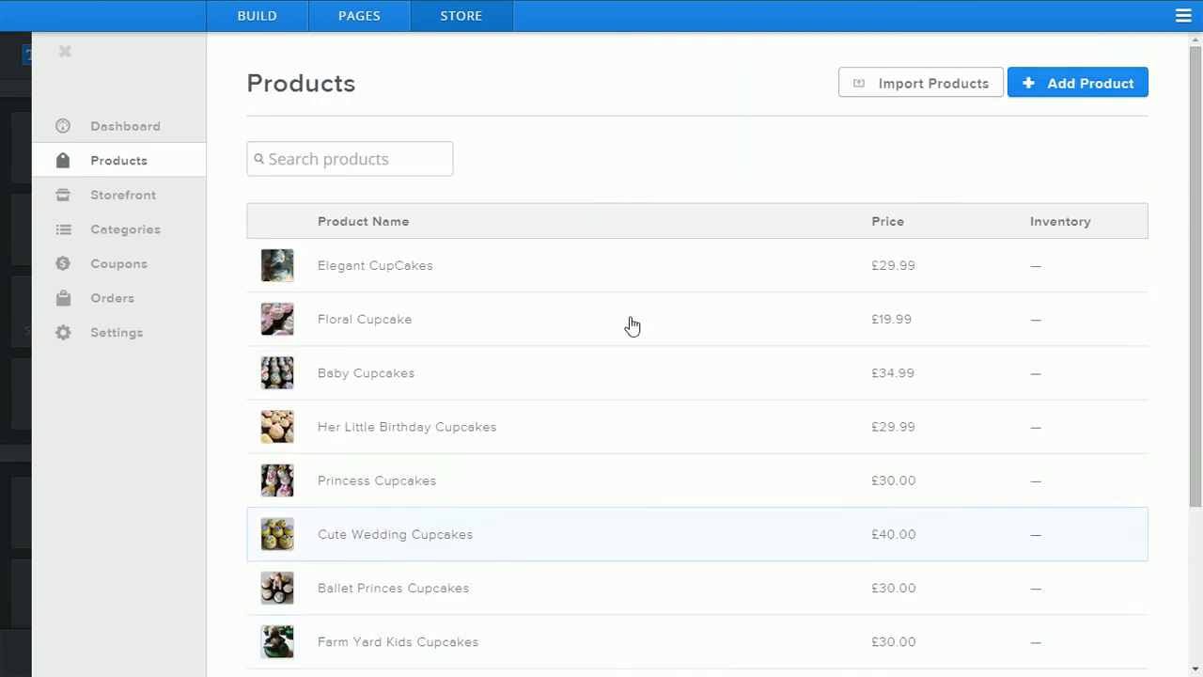
mouse_move(487, 267)
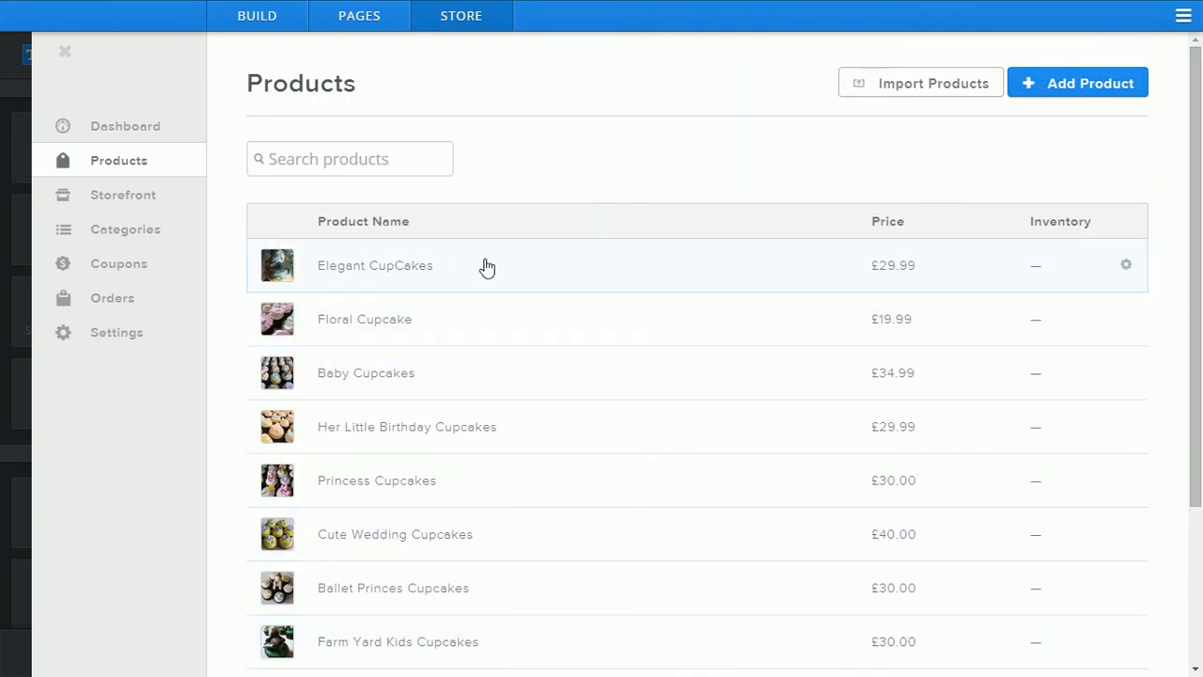